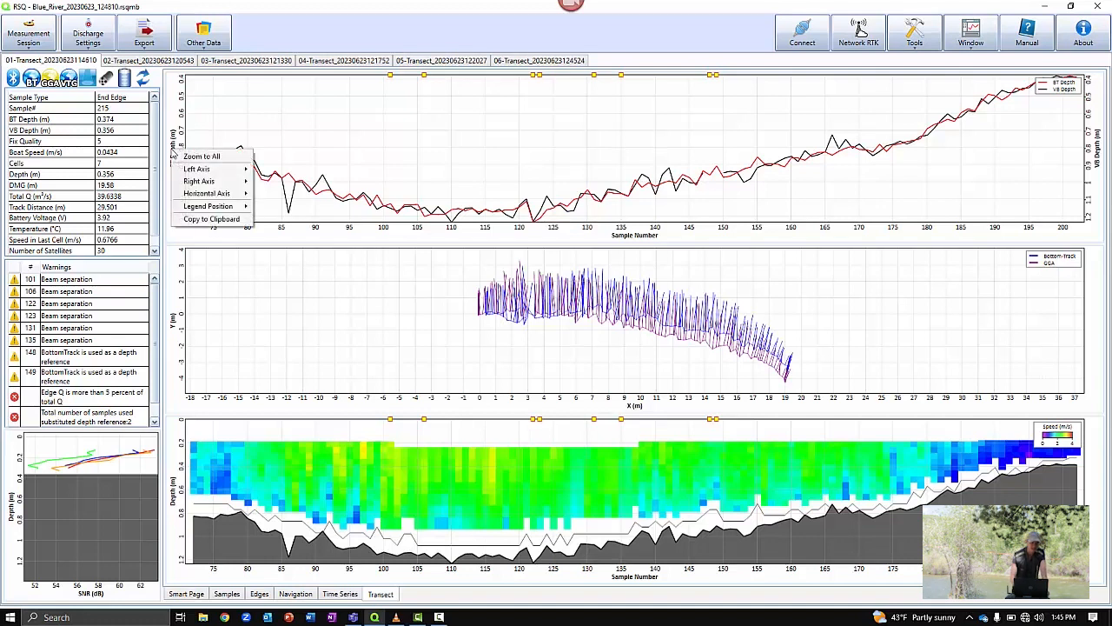
Give transect 01's depth chart a manual 0 to 1.4 m scale, mirrored to the other axis
{"action": "left_click", "coordinate": [201, 155]}
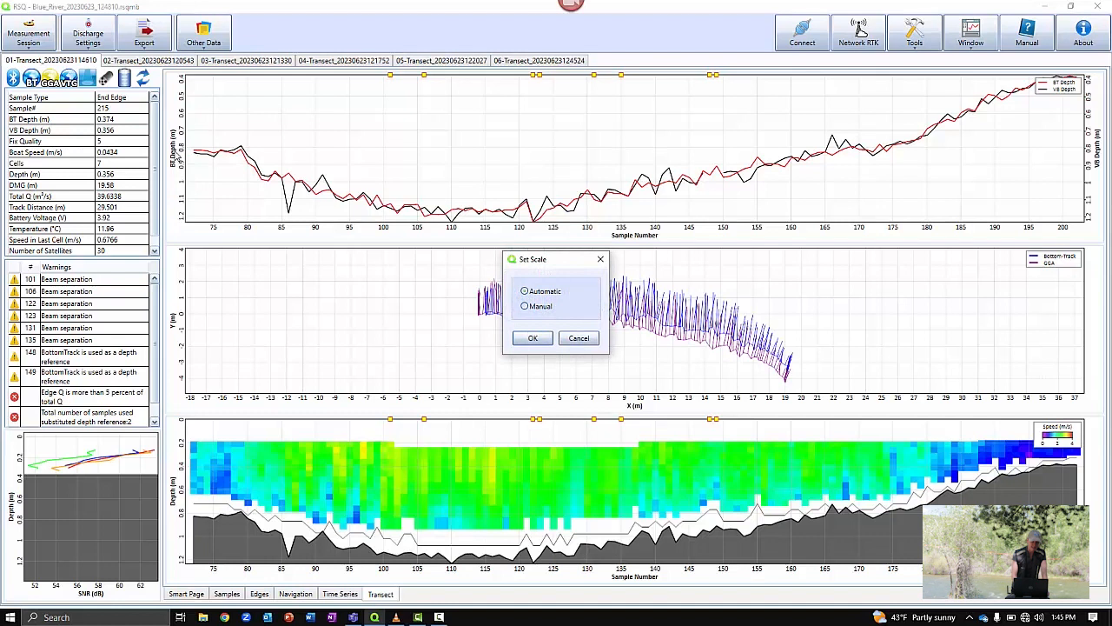
{"action": "left_click", "coordinate": [525, 305]}
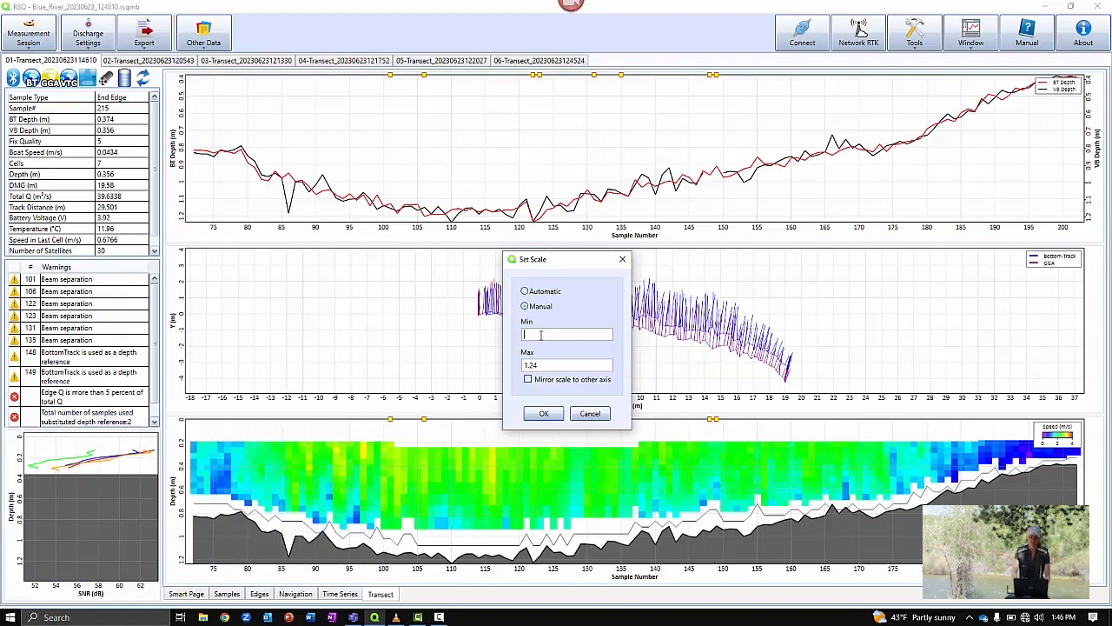
{"action": "type", "text": "0"}
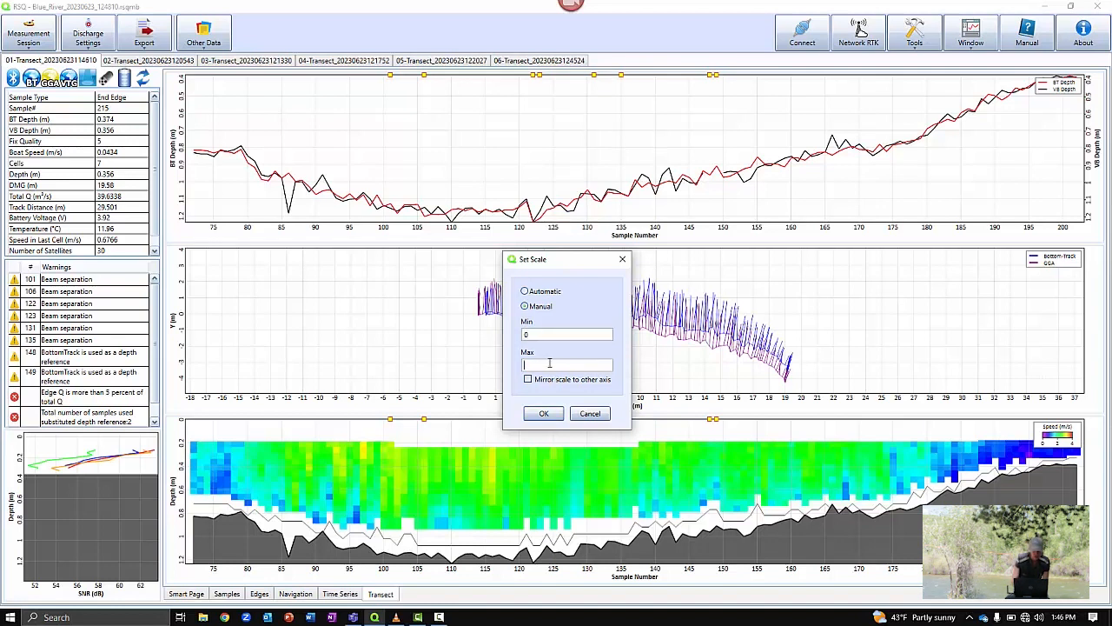
{"action": "type", "text": "1"}
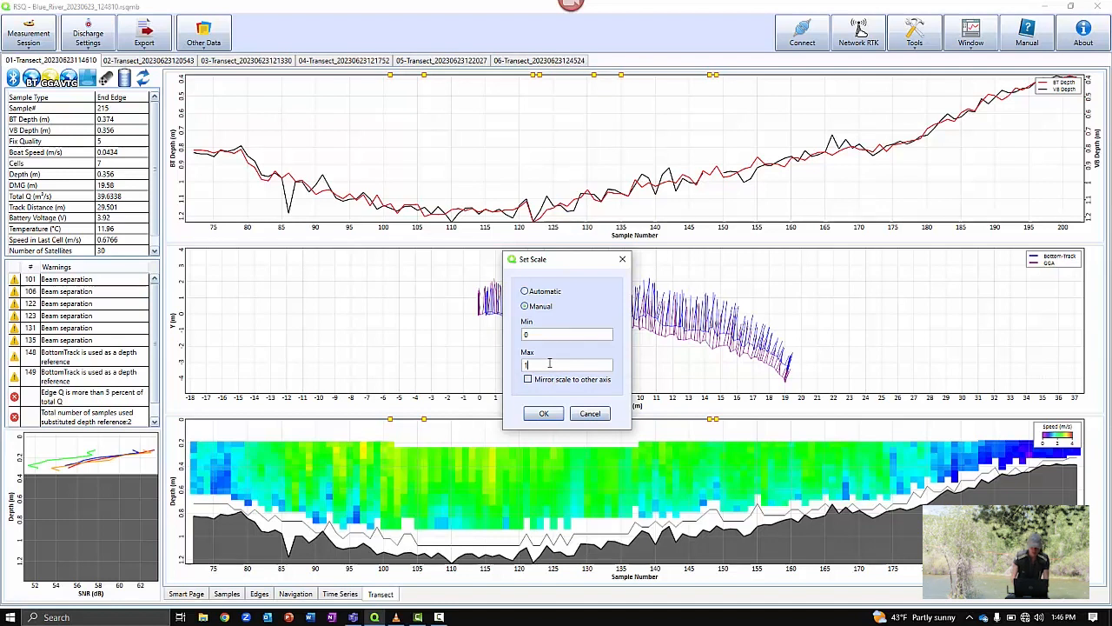
{"action": "type", "text": "1.4"}
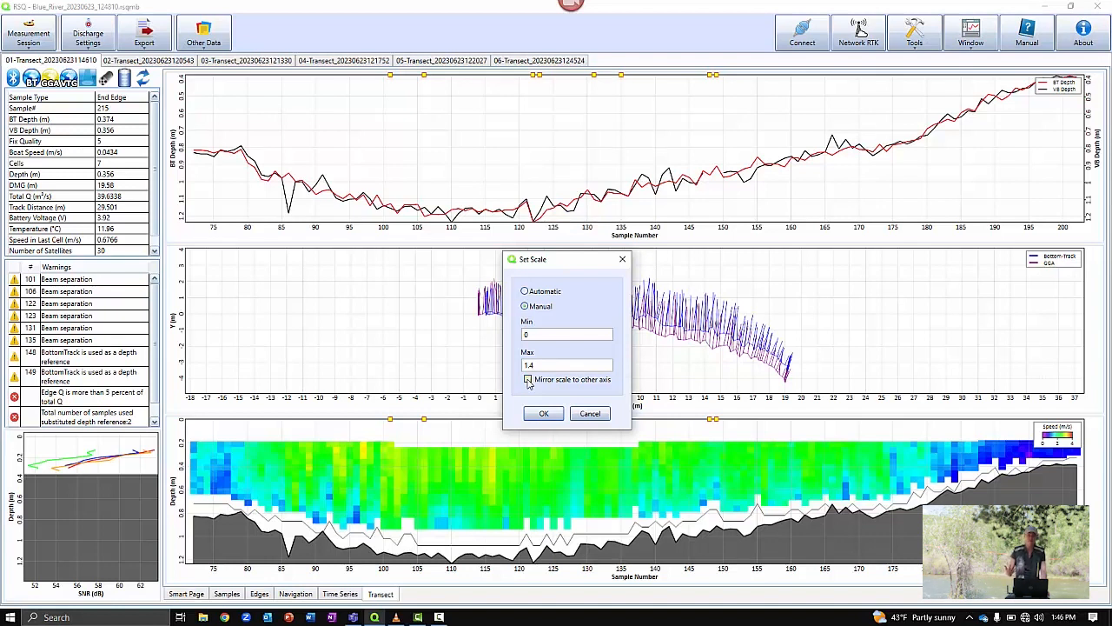
{"action": "left_click", "coordinate": [527, 378]}
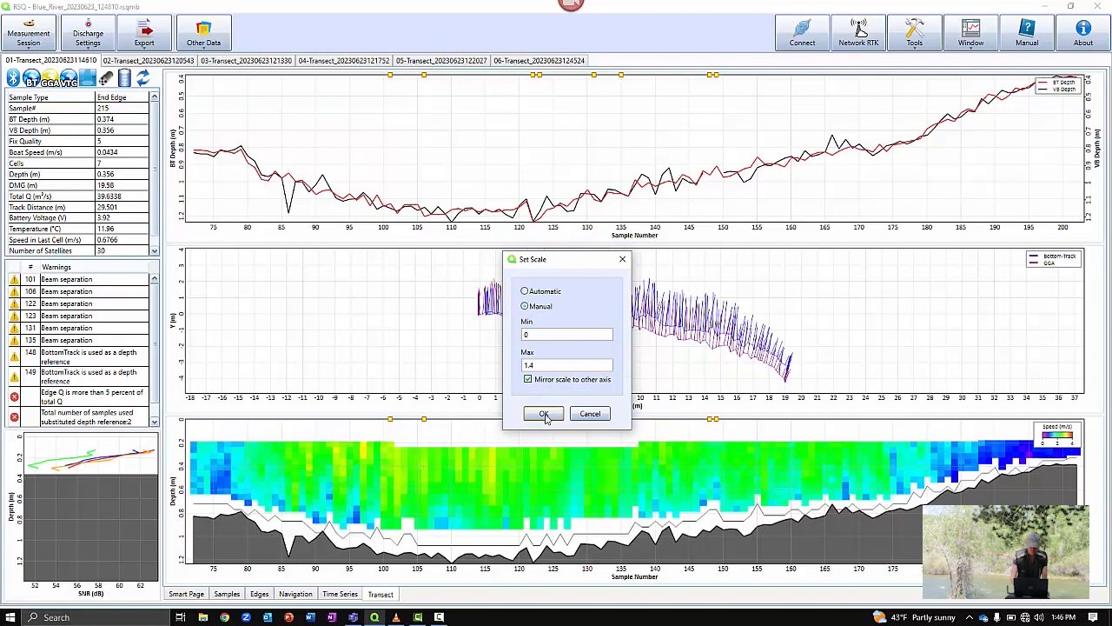
{"action": "left_click", "coordinate": [543, 413]}
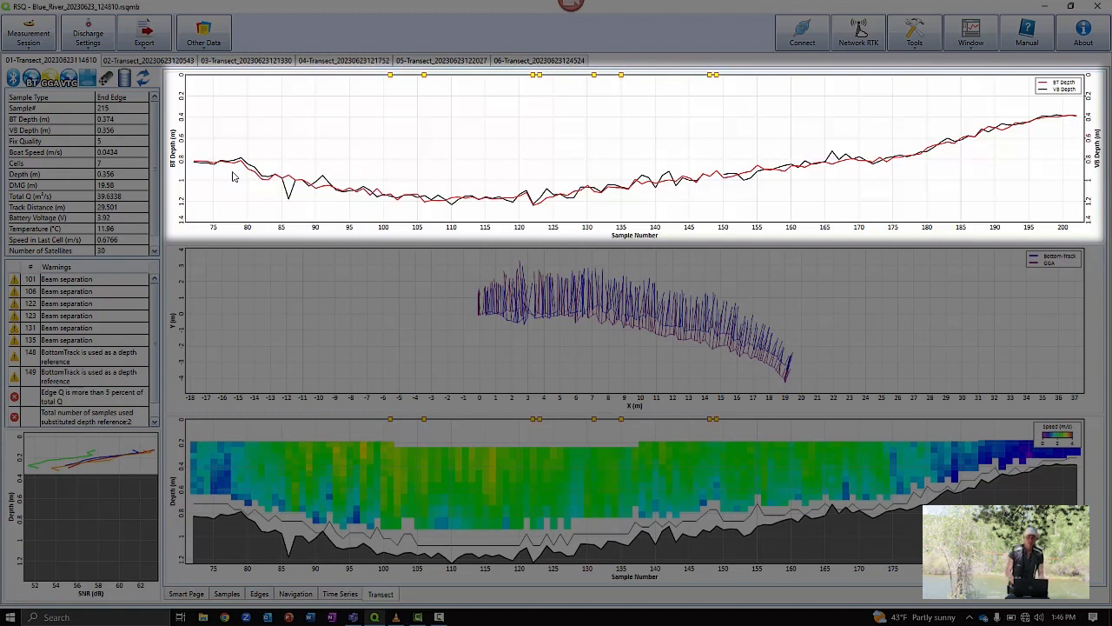
{"action": "mouse_move", "coordinate": [205, 170]}
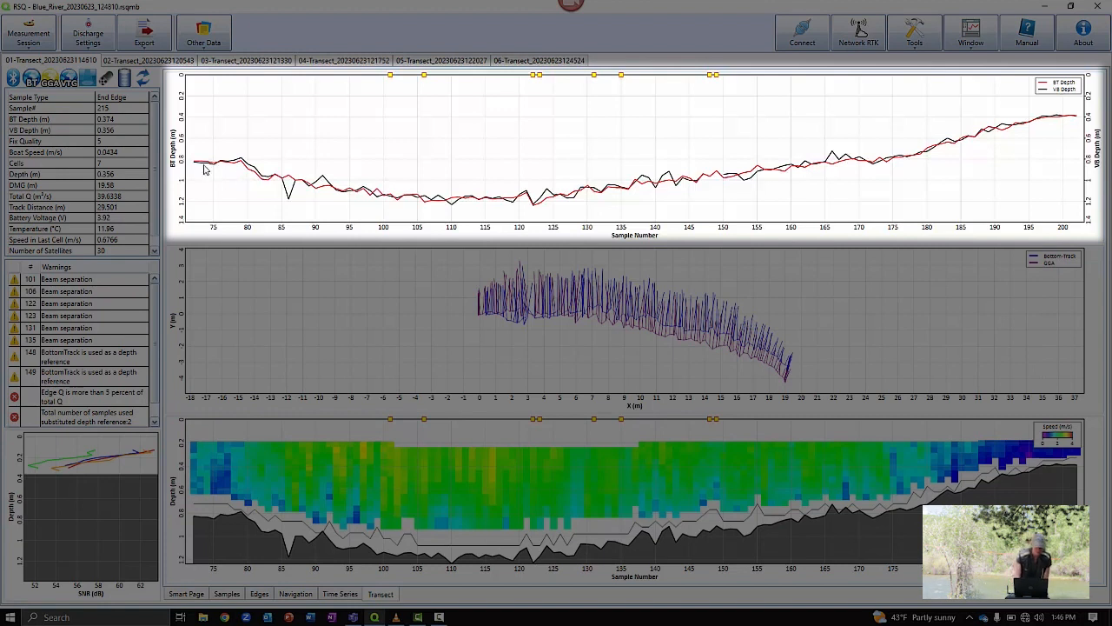
{"action": "mouse_move", "coordinate": [339, 196]}
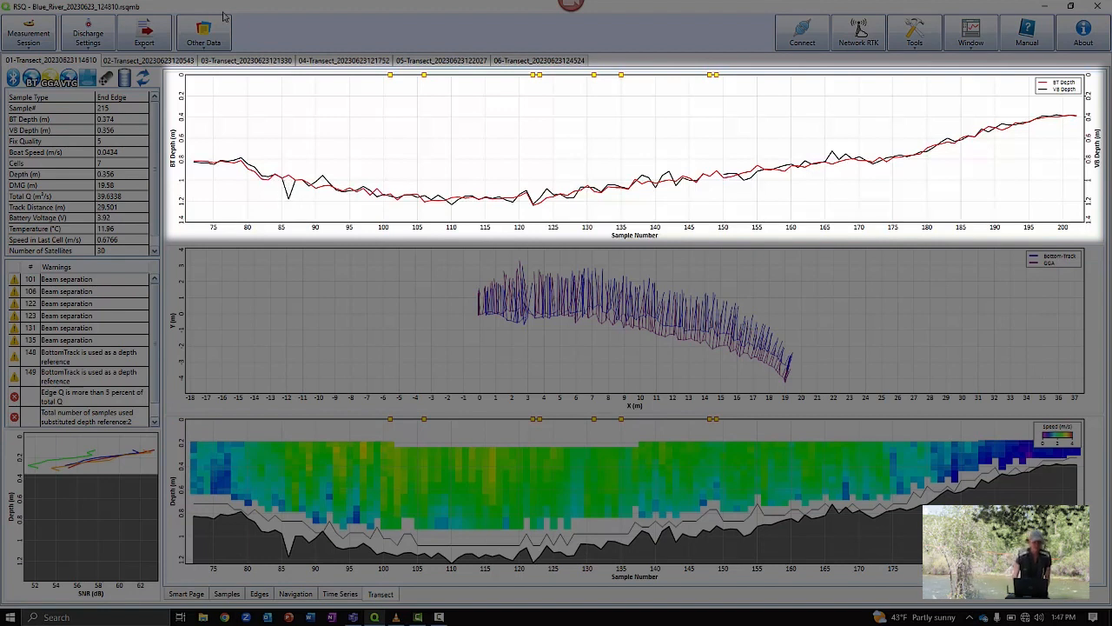
{"action": "left_click", "coordinate": [148, 60]}
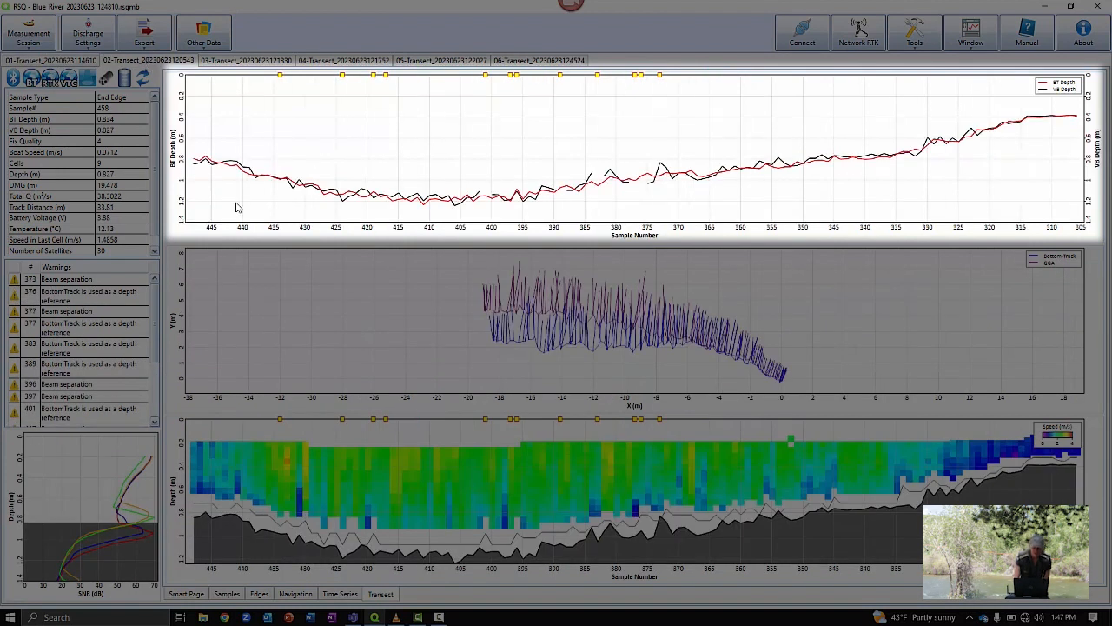
{"action": "mouse_move", "coordinate": [329, 198]}
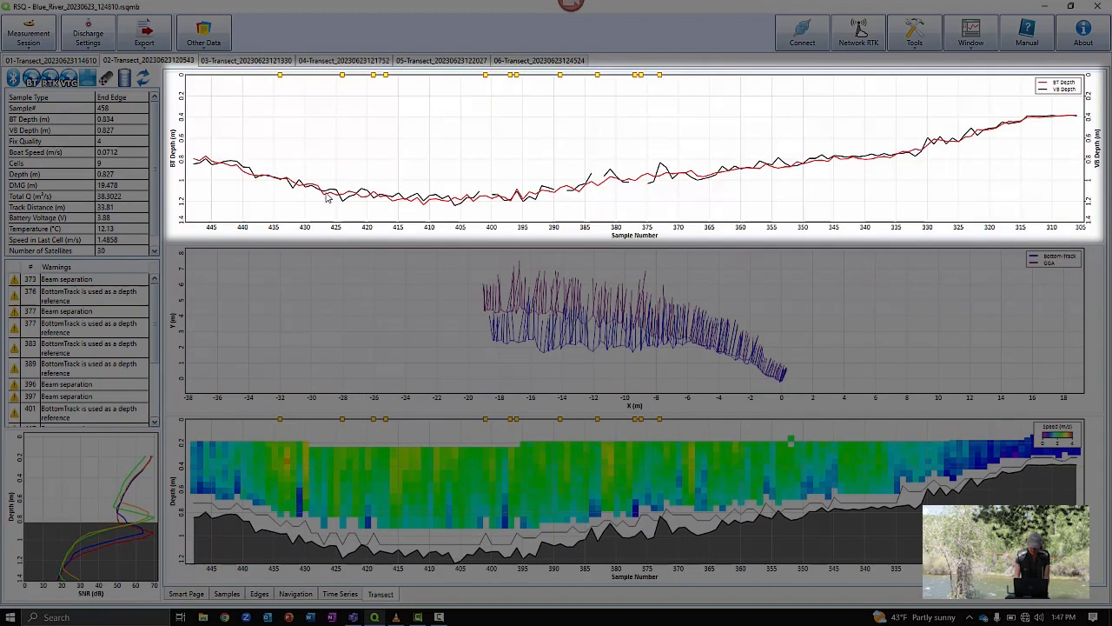
{"action": "mouse_move", "coordinate": [1075, 77]}
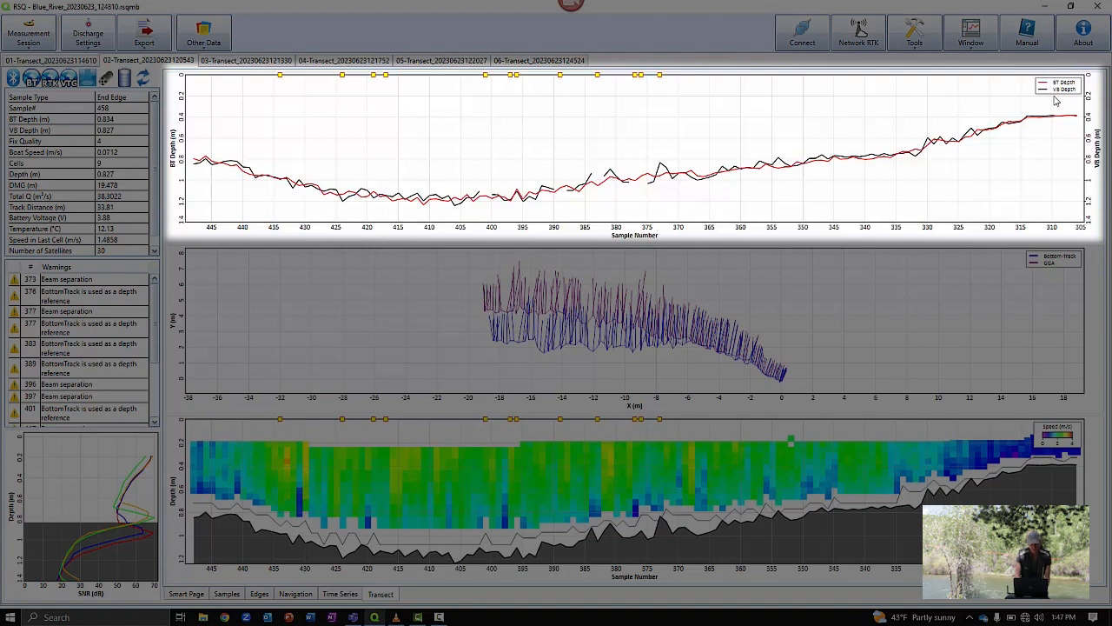
{"action": "mouse_move", "coordinate": [840, 148]}
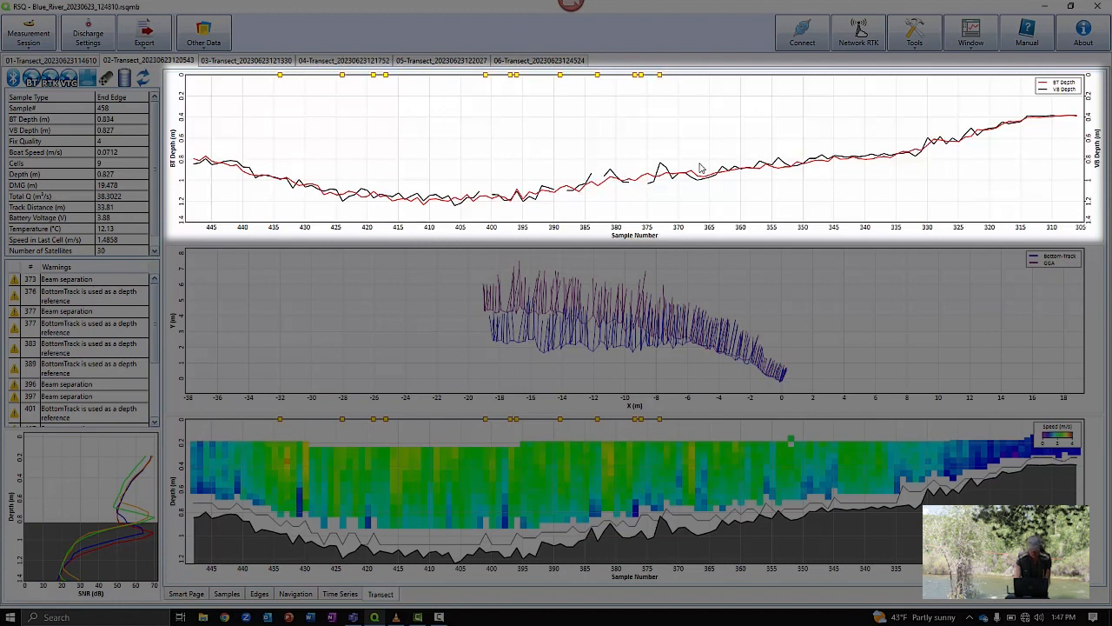
{"action": "mouse_move", "coordinate": [936, 165]}
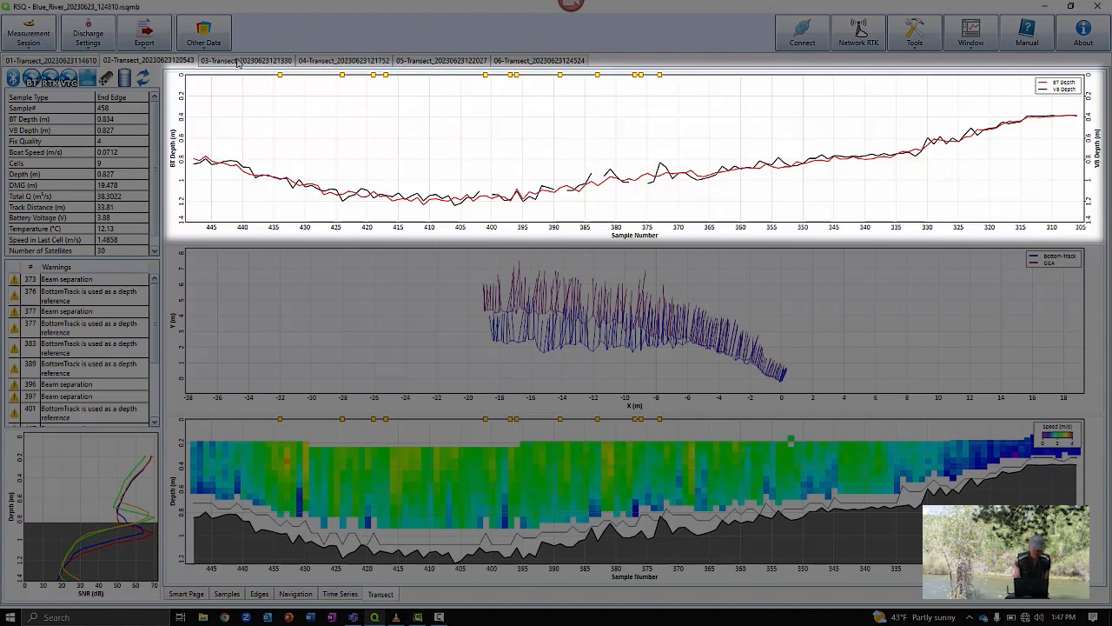
{"action": "left_click", "coordinate": [246, 60]}
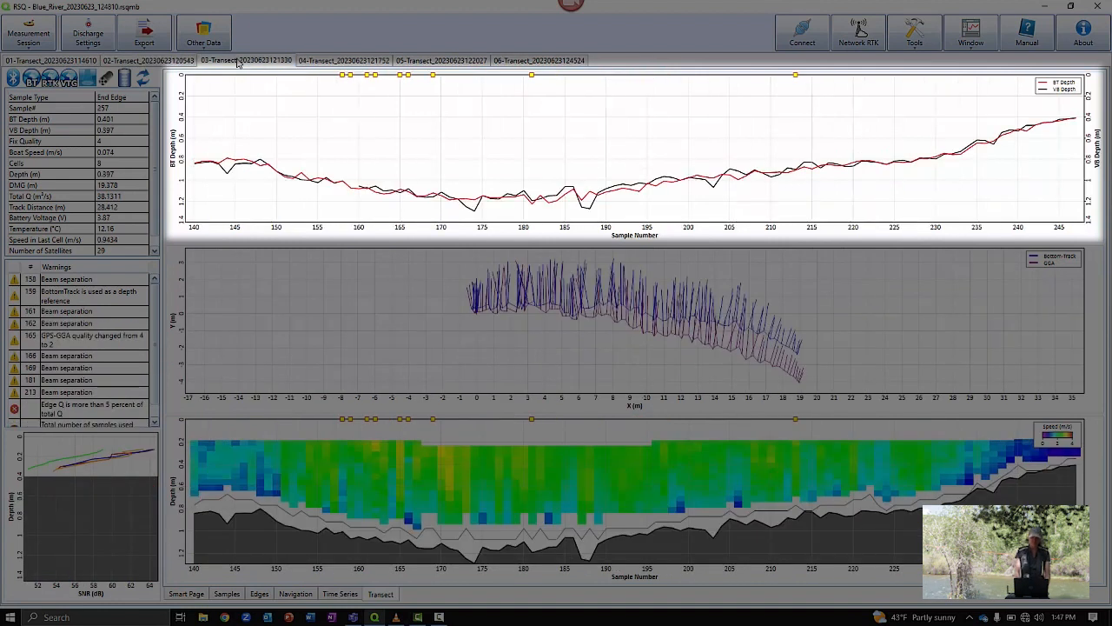
{"action": "mouse_move", "coordinate": [194, 199]}
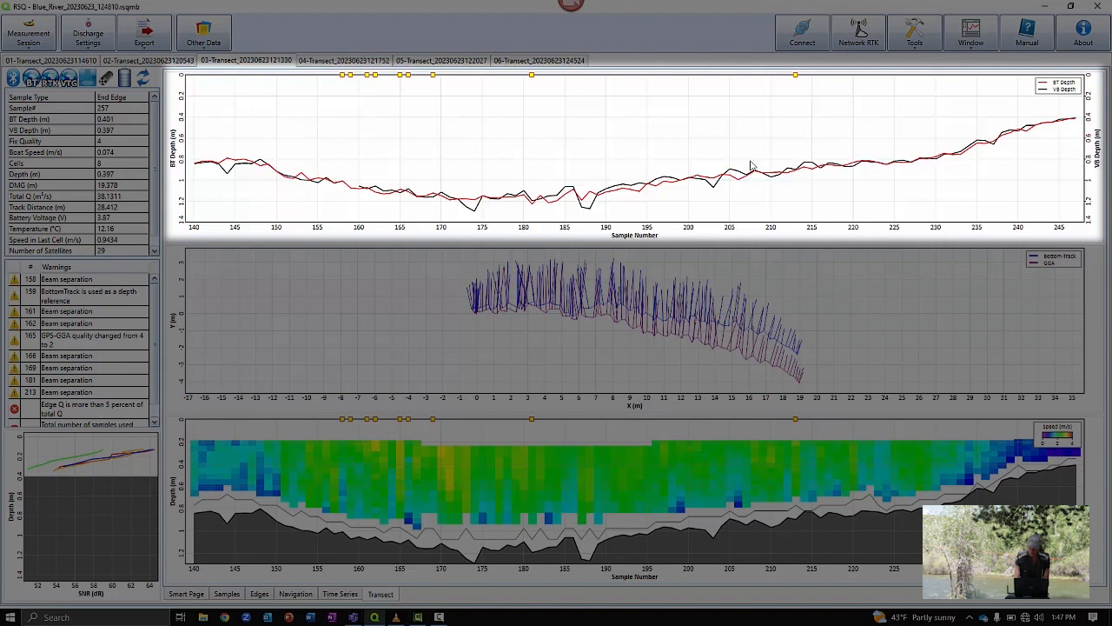
{"action": "mouse_move", "coordinate": [1025, 143]}
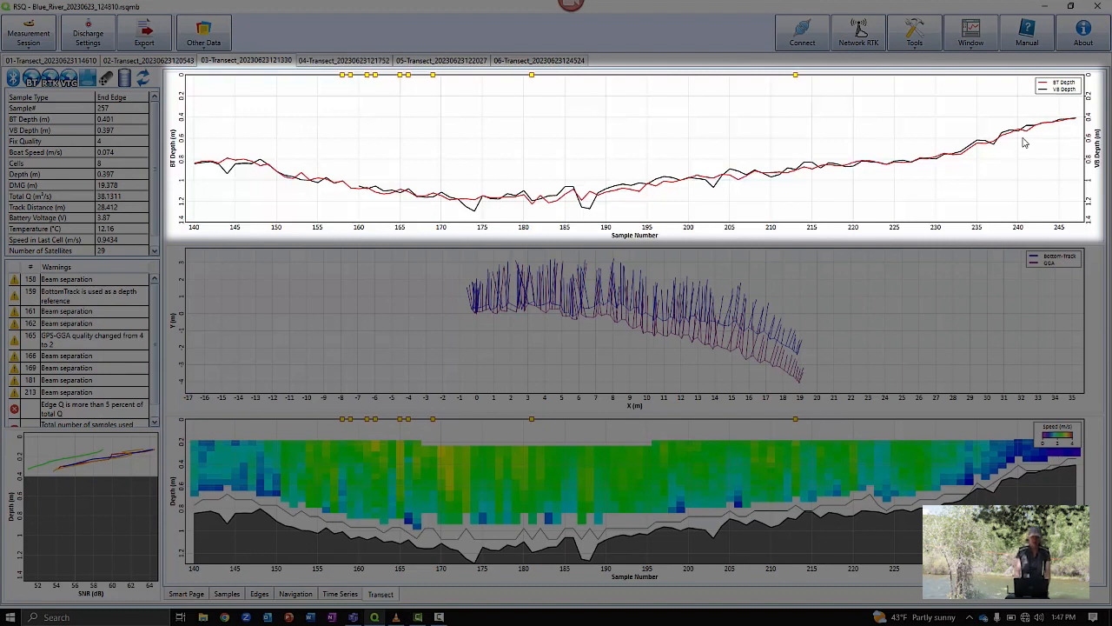
{"action": "mouse_move", "coordinate": [413, 52]}
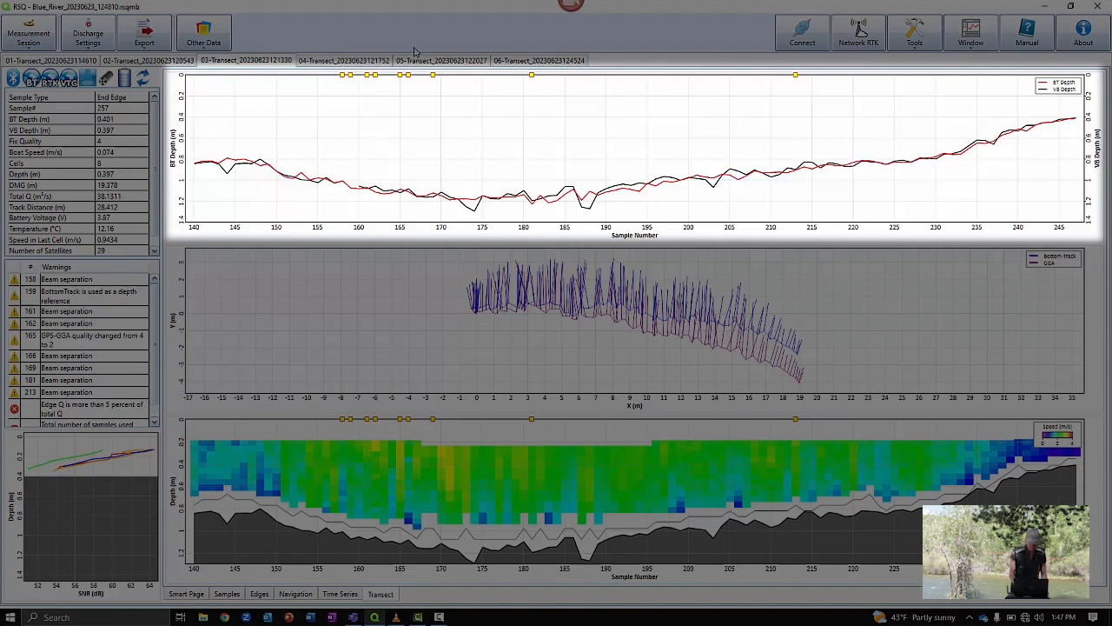
{"action": "left_click", "coordinate": [343, 60]}
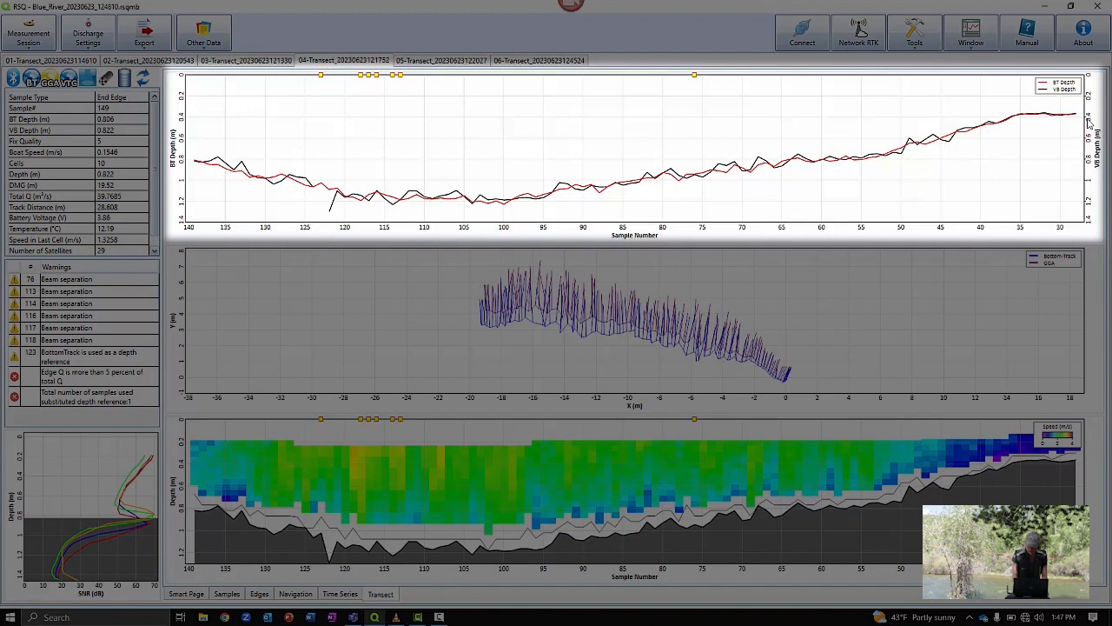
{"action": "mouse_move", "coordinate": [560, 186]}
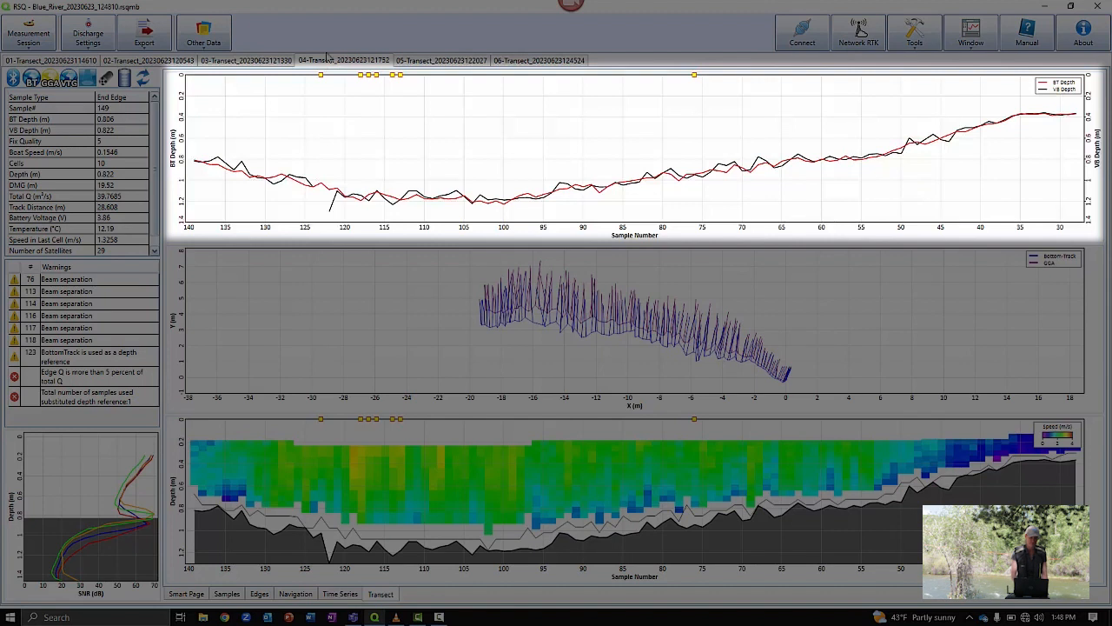
{"action": "left_click", "coordinate": [440, 60]}
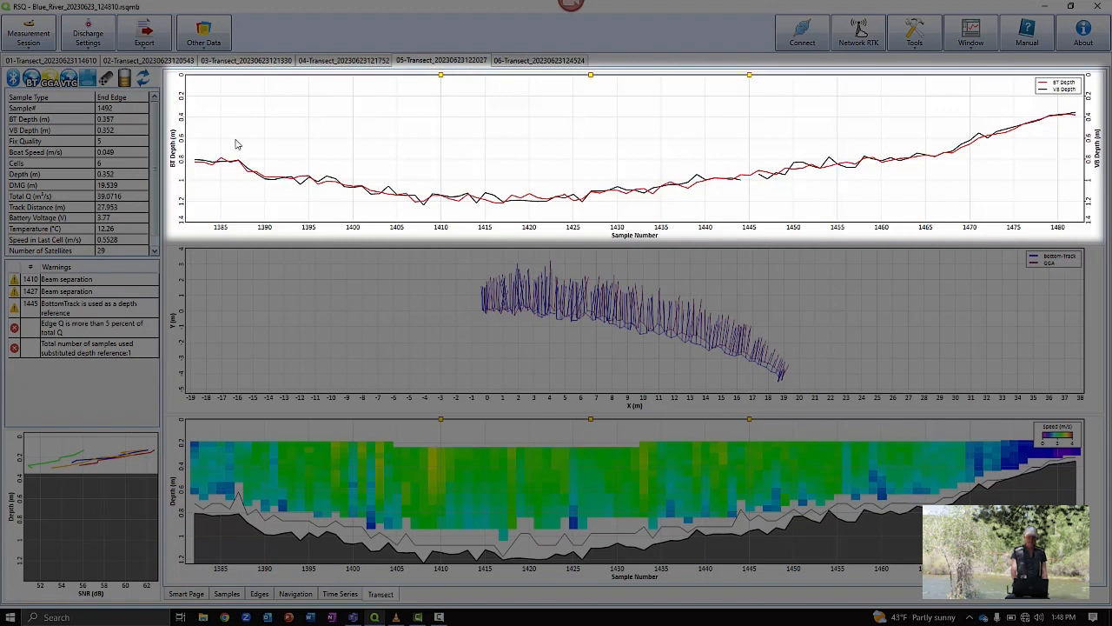
{"action": "mouse_move", "coordinate": [962, 160]}
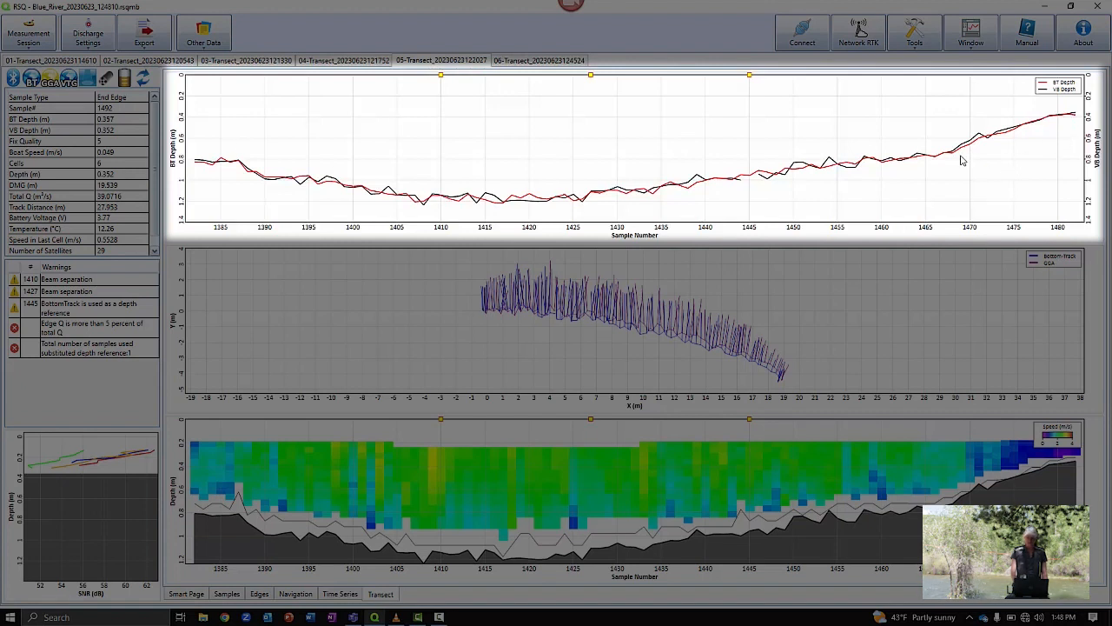
{"action": "mouse_move", "coordinate": [807, 159]}
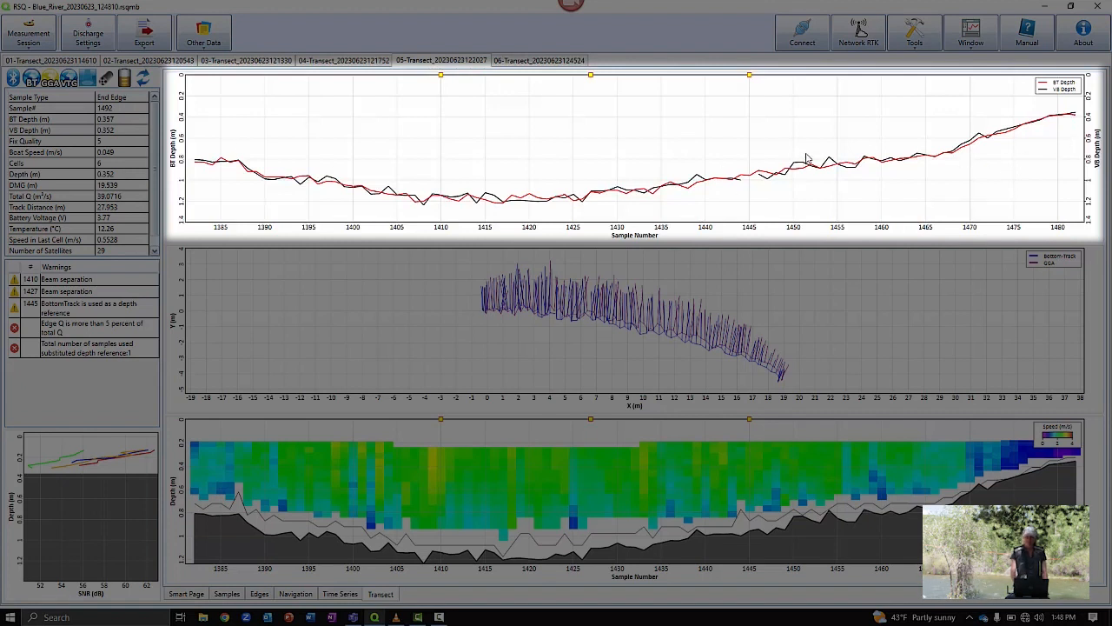
{"action": "mouse_move", "coordinate": [522, 69]}
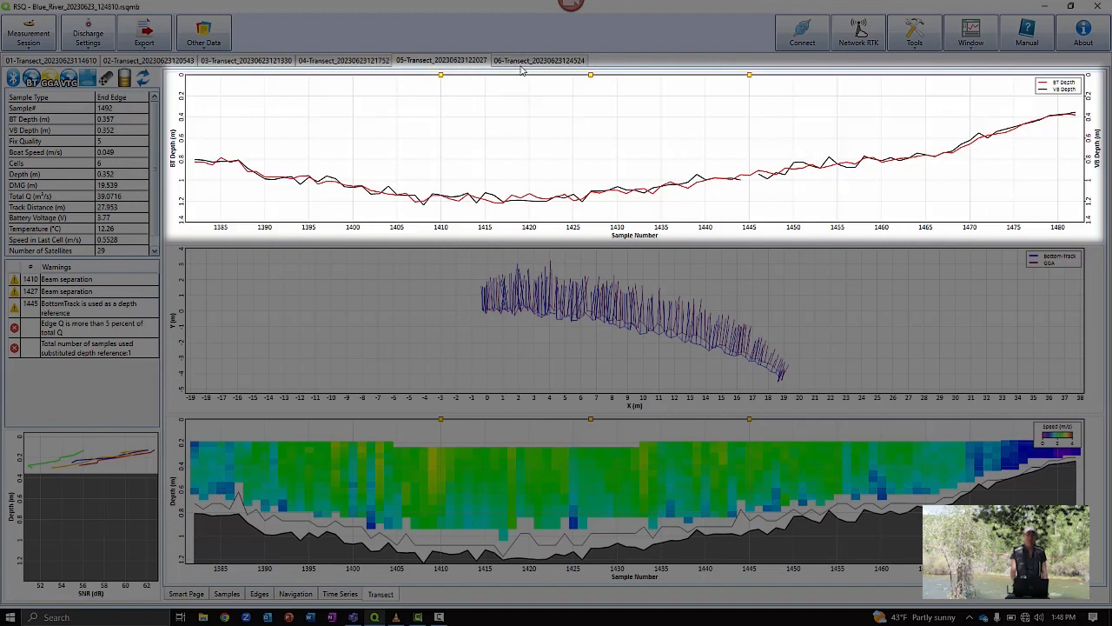
{"action": "left_click", "coordinate": [538, 60]}
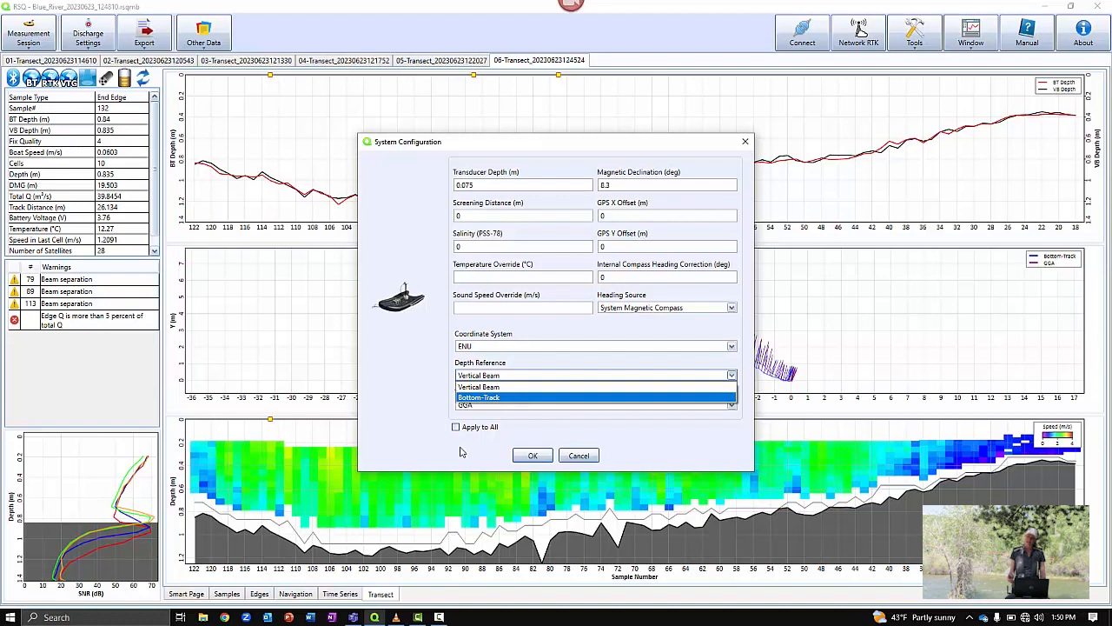
{"action": "mouse_move", "coordinate": [449, 430]}
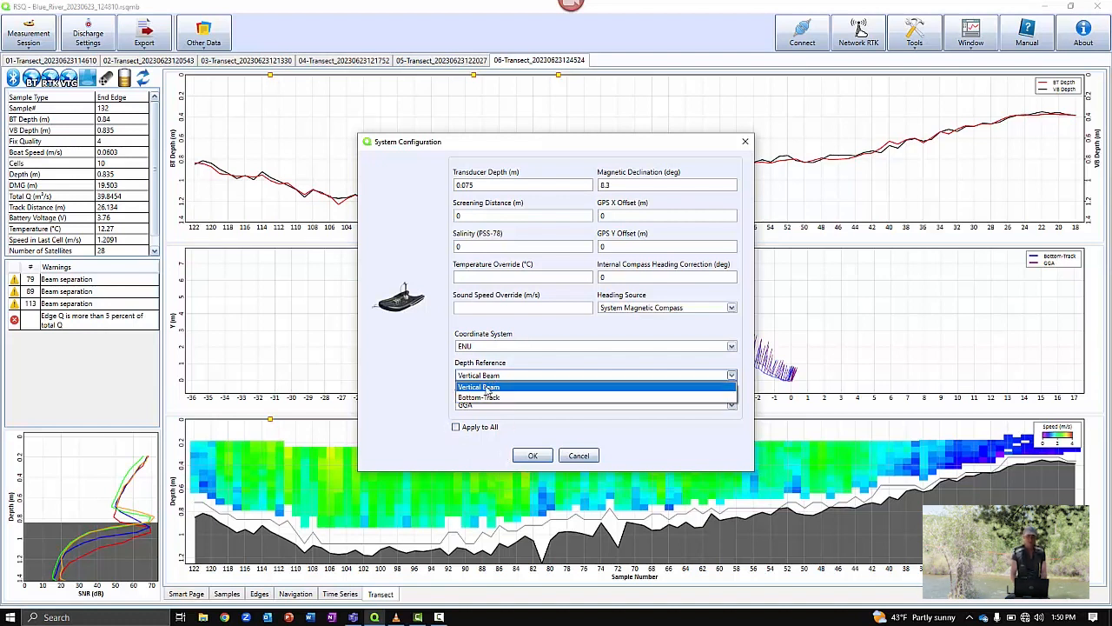
Choose Vertical Beam as the depth reference in transect 06's System Configuration
{"action": "left_click", "coordinate": [478, 385]}
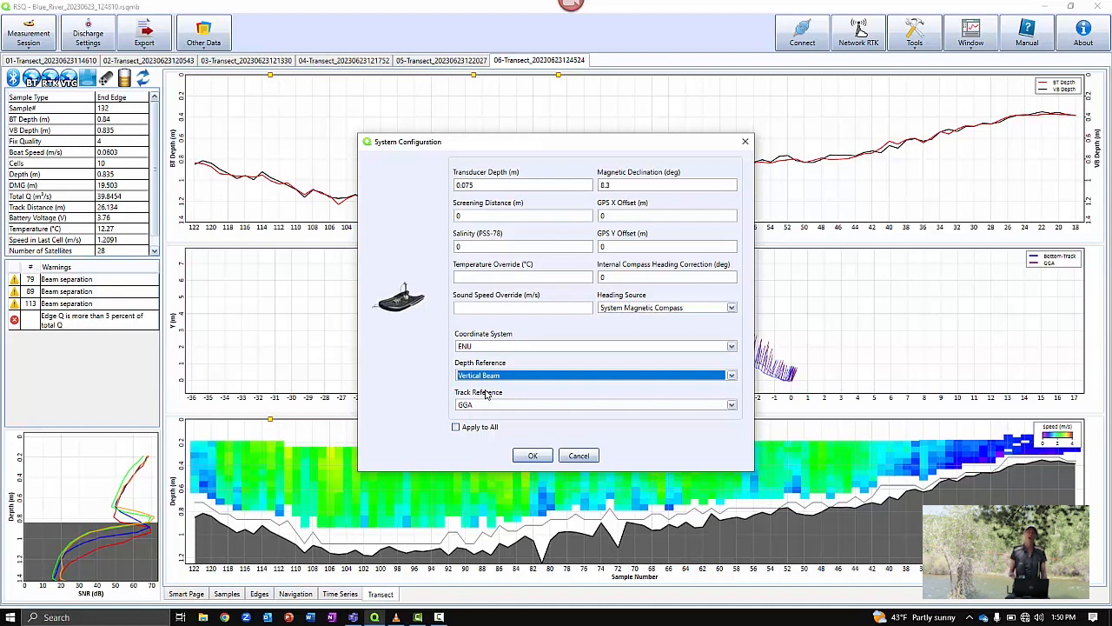
{"action": "mouse_move", "coordinate": [524, 508]}
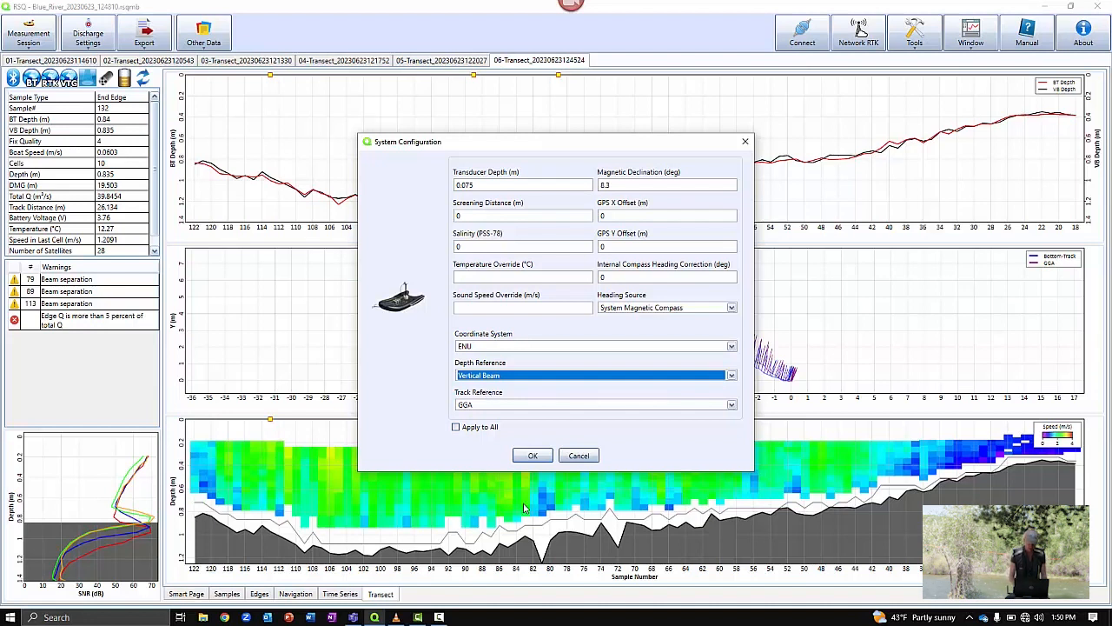
{"action": "left_click", "coordinate": [533, 456]}
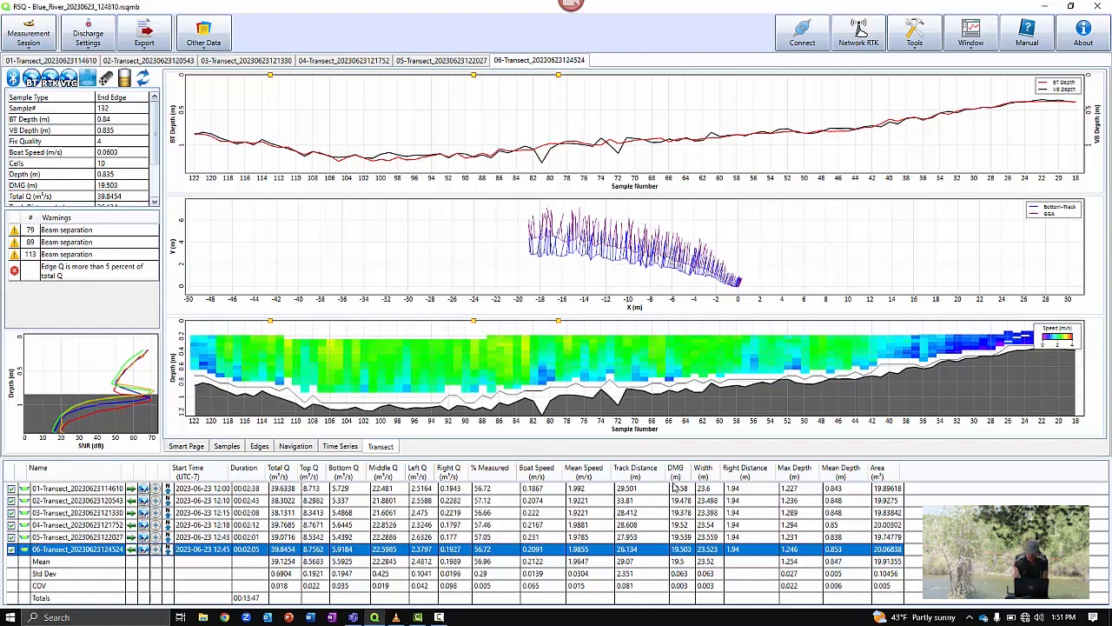
{"action": "mouse_move", "coordinate": [702, 469]}
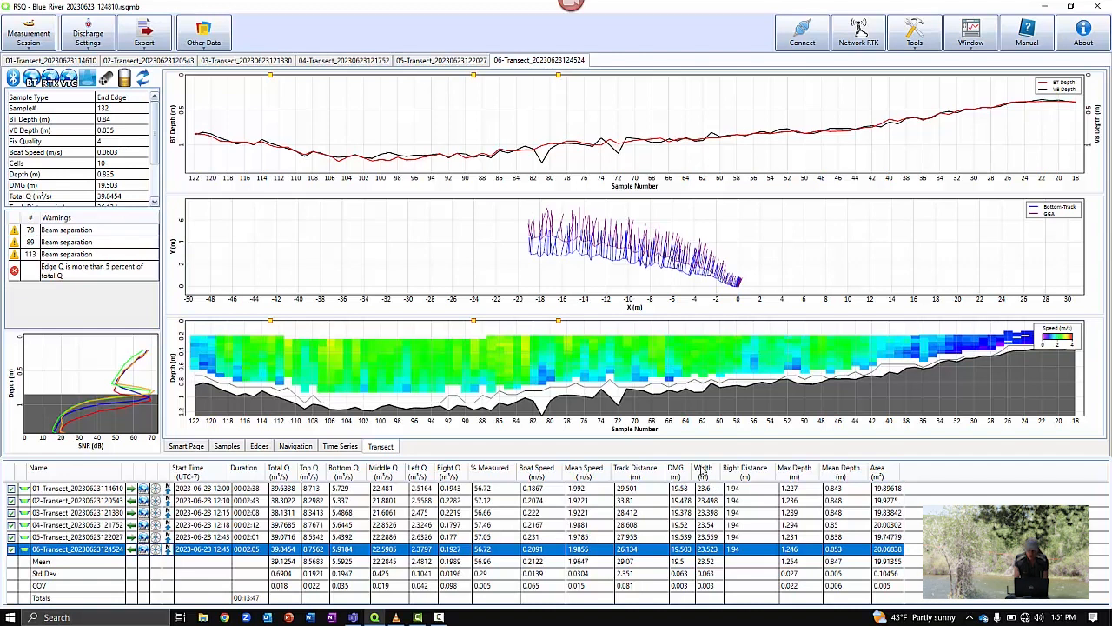
{"action": "mouse_move", "coordinate": [682, 473]}
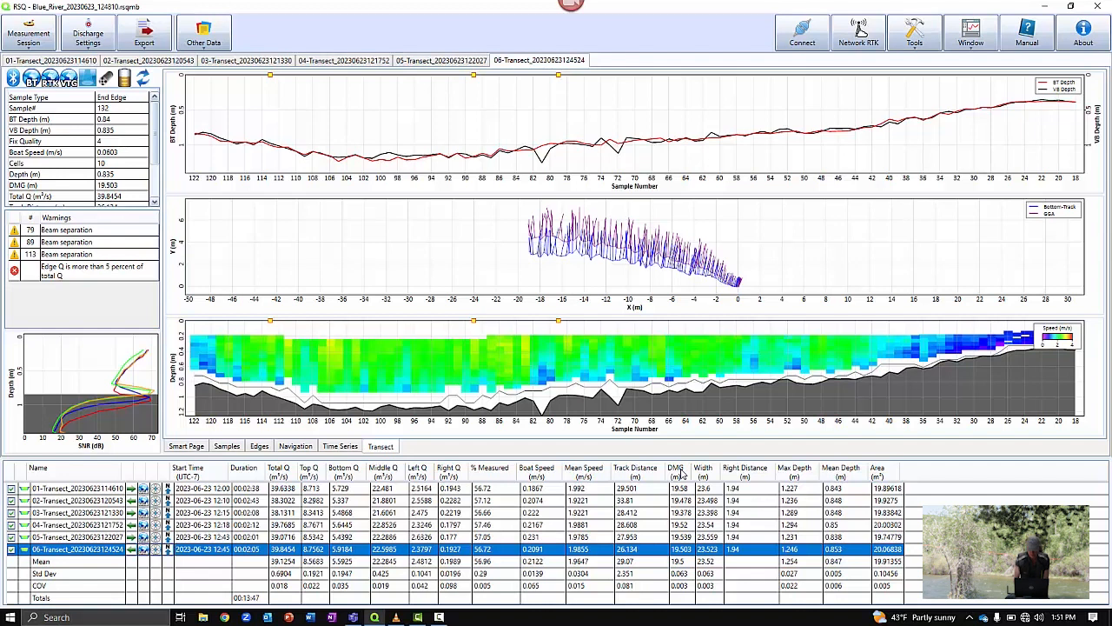
{"action": "mouse_move", "coordinate": [752, 481]}
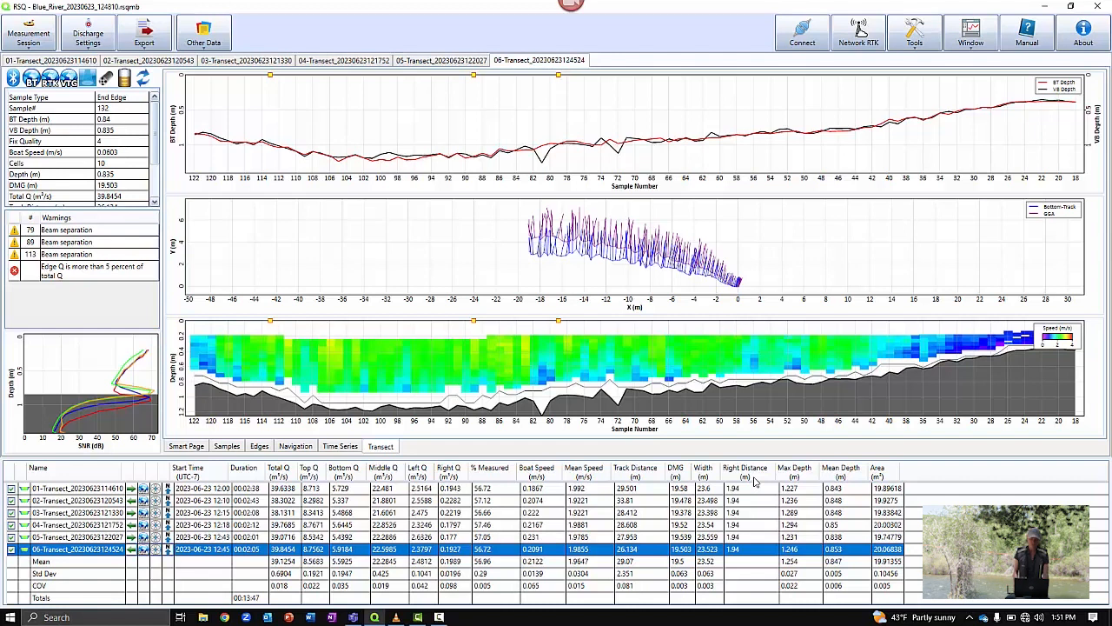
{"action": "mouse_move", "coordinate": [712, 458]}
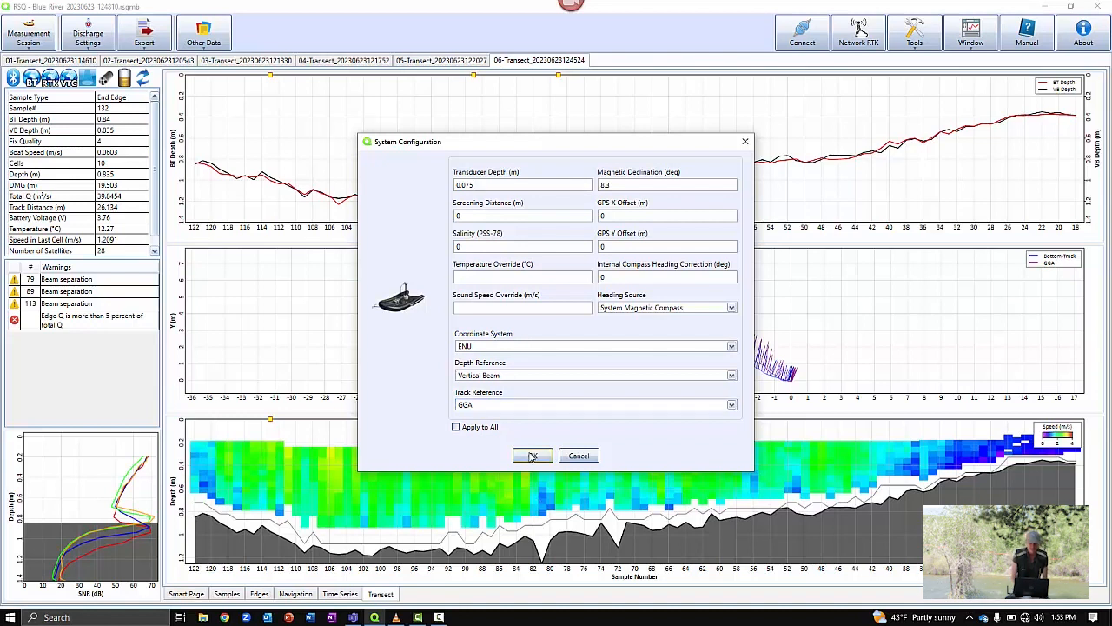
Accept transect 06's System Configuration so its depth, track and velocity charts return
{"action": "left_click", "coordinate": [531, 455]}
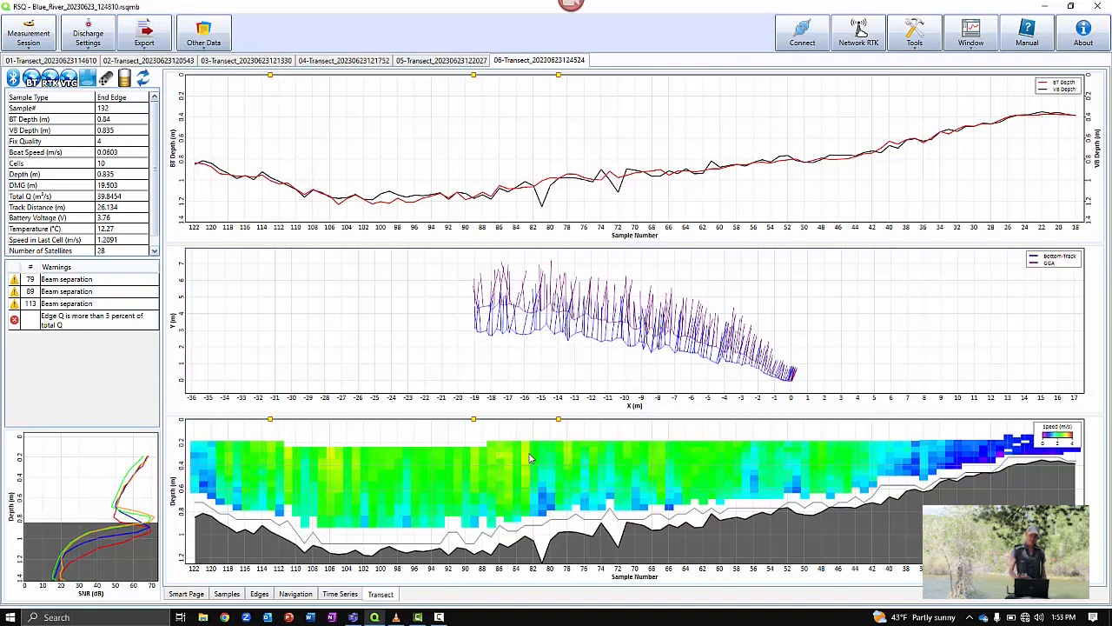
{"action": "mouse_move", "coordinate": [454, 278]}
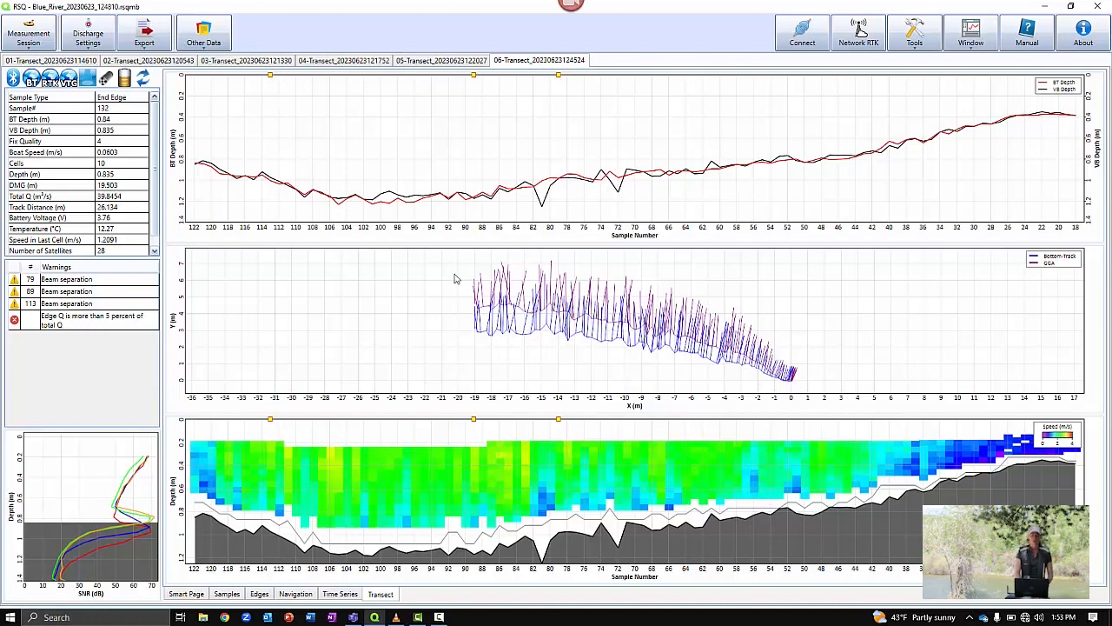
{"action": "mouse_move", "coordinate": [572, 303]}
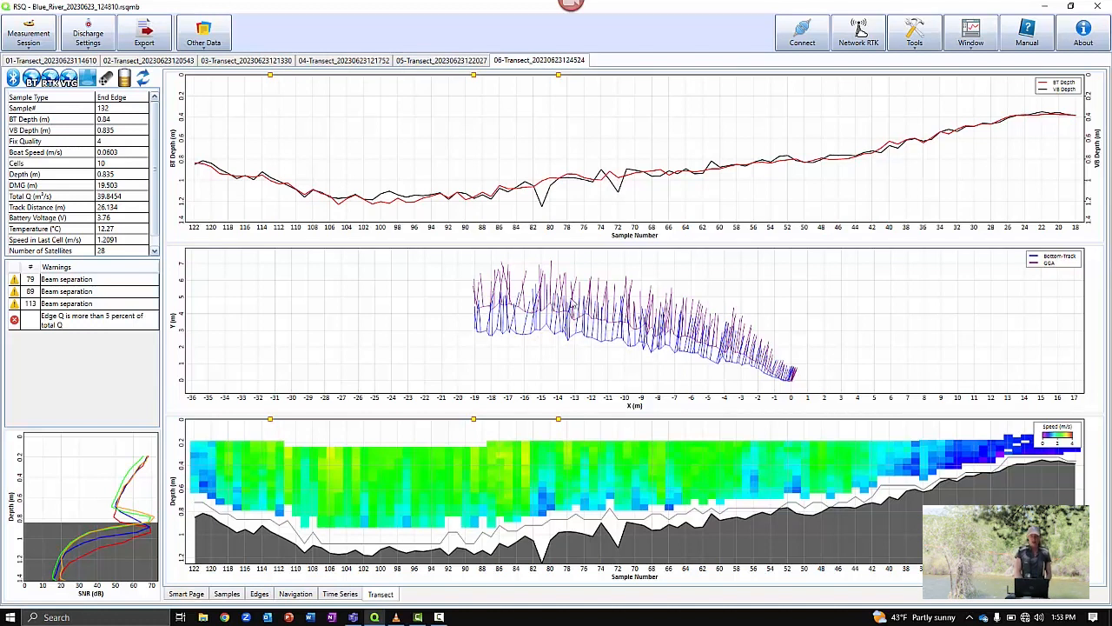
{"action": "mouse_move", "coordinate": [415, 269]}
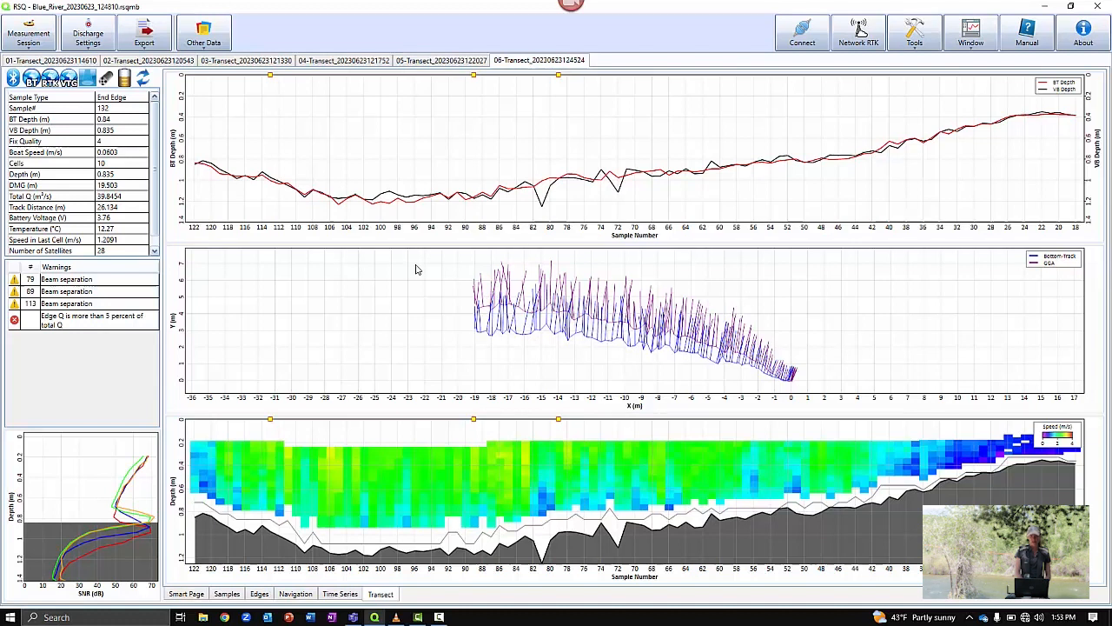
{"action": "mouse_move", "coordinate": [593, 339]}
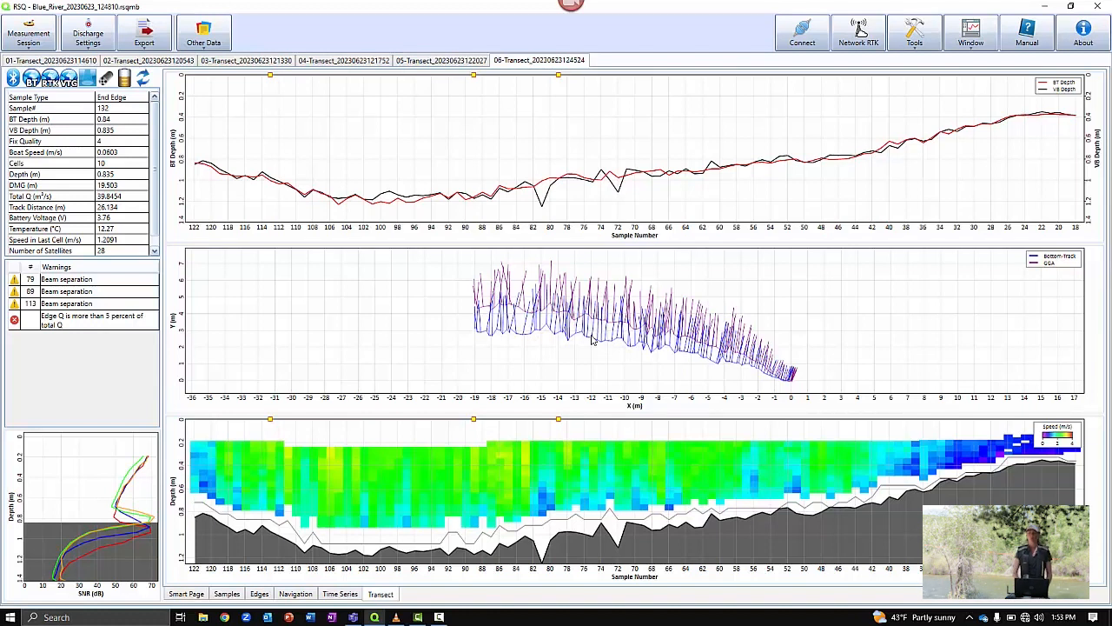
{"action": "mouse_move", "coordinate": [459, 5]}
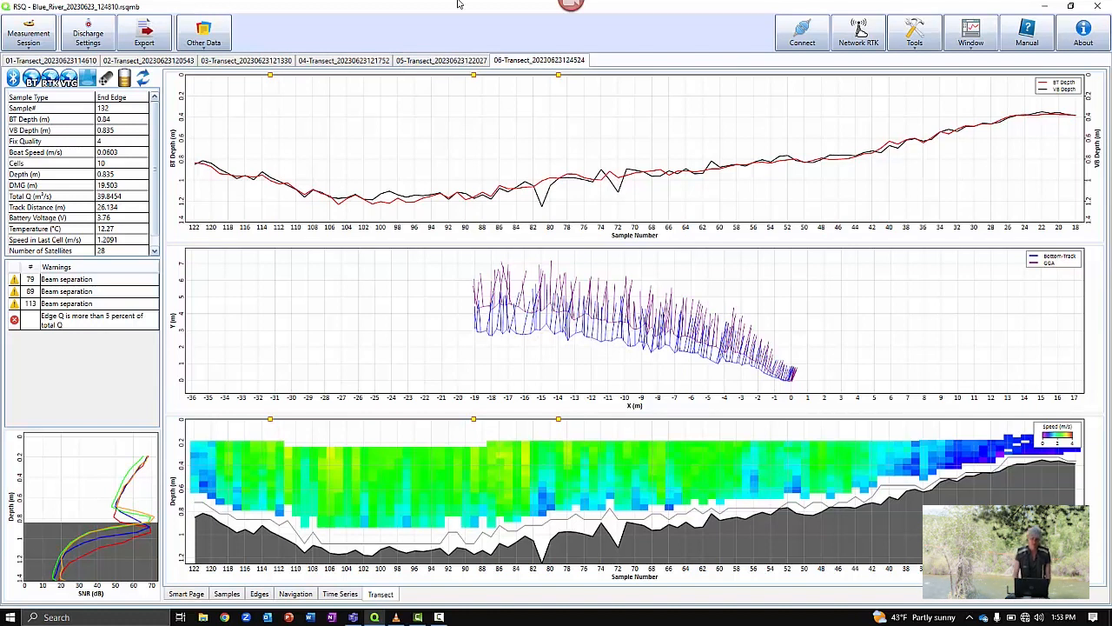
{"action": "mouse_move", "coordinate": [478, 116]}
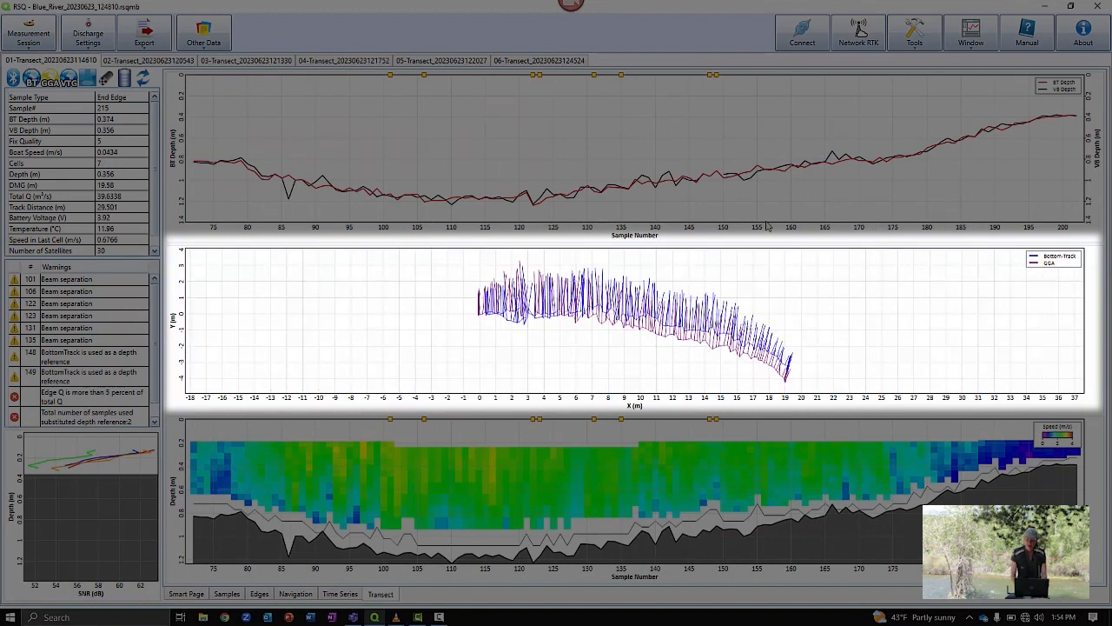
{"action": "mouse_move", "coordinate": [823, 301]}
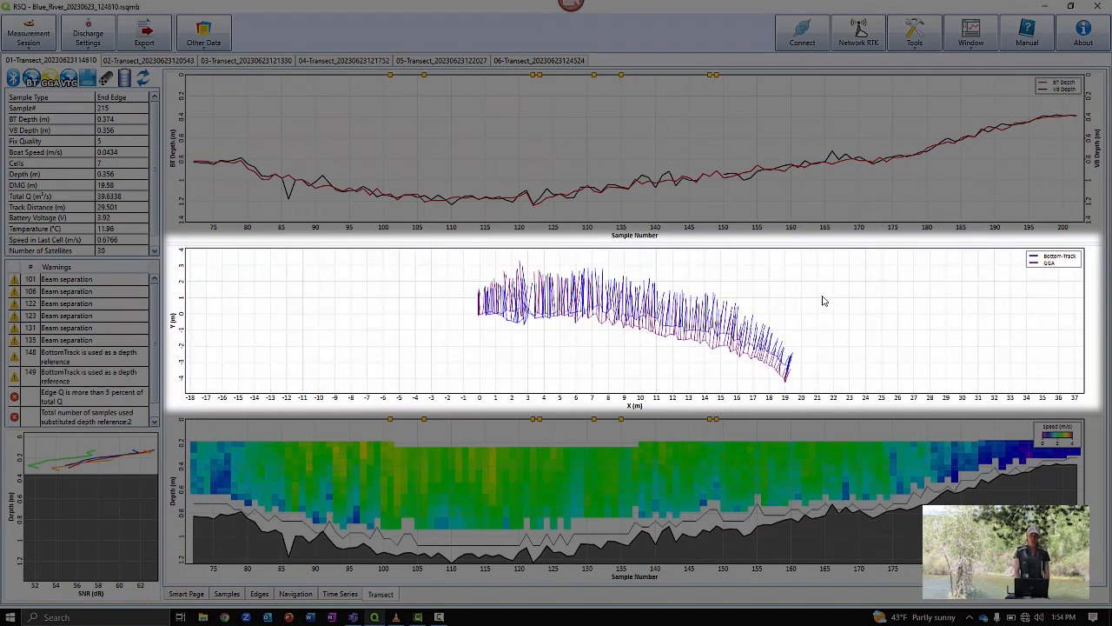
Hide the Bottom-Track path on transect 01's ship track plot, leaving only GGA
{"action": "right_click", "coordinate": [824, 302]}
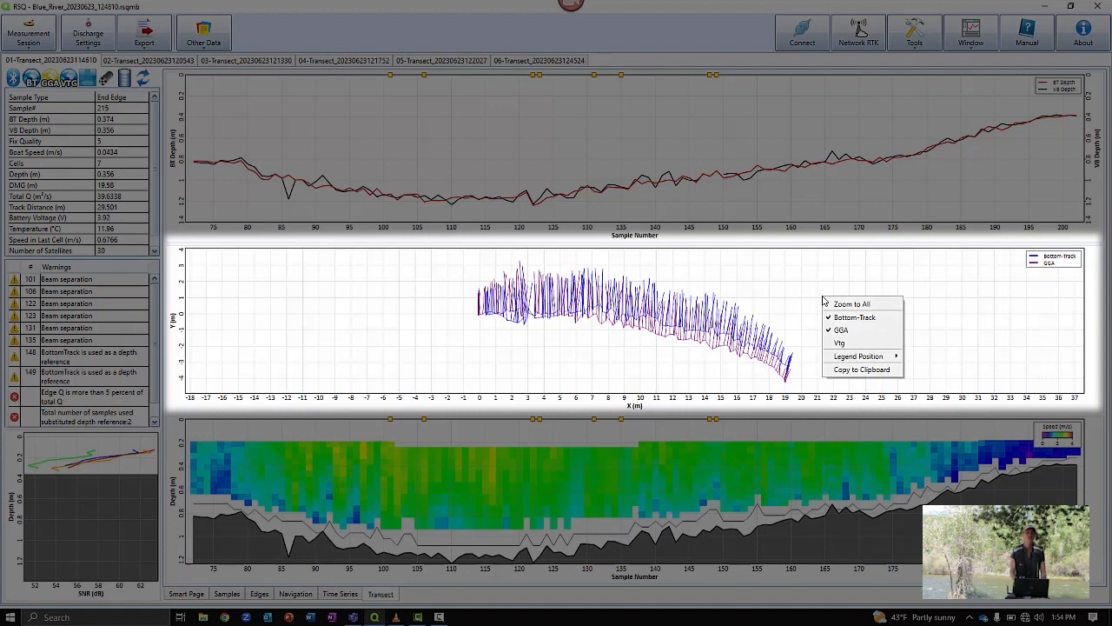
{"action": "mouse_move", "coordinate": [854, 317]}
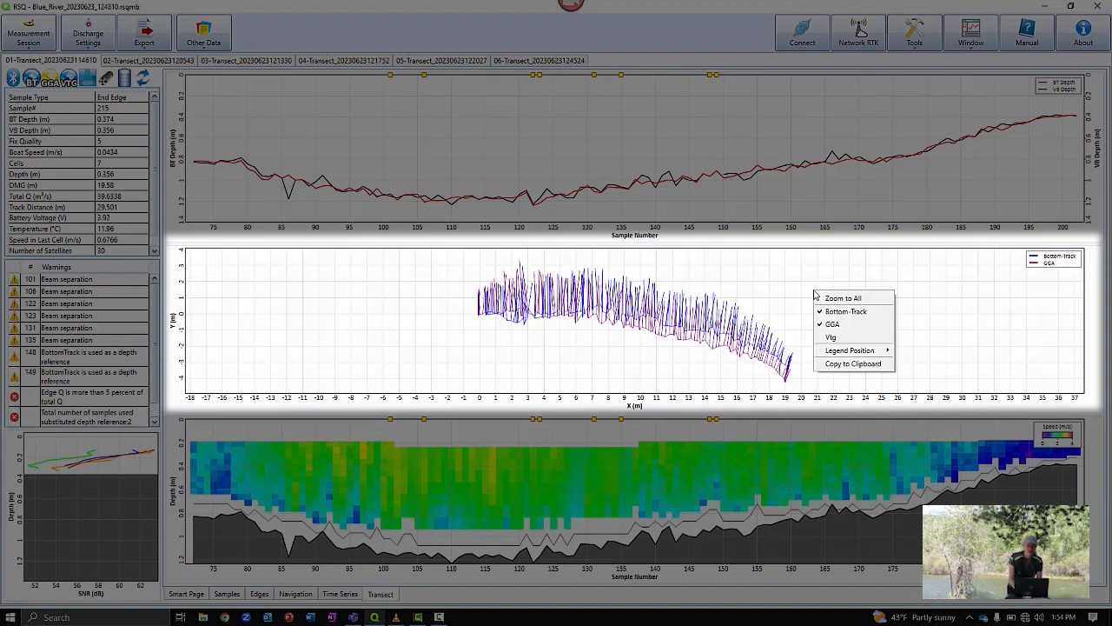
{"action": "mouse_move", "coordinate": [845, 311]}
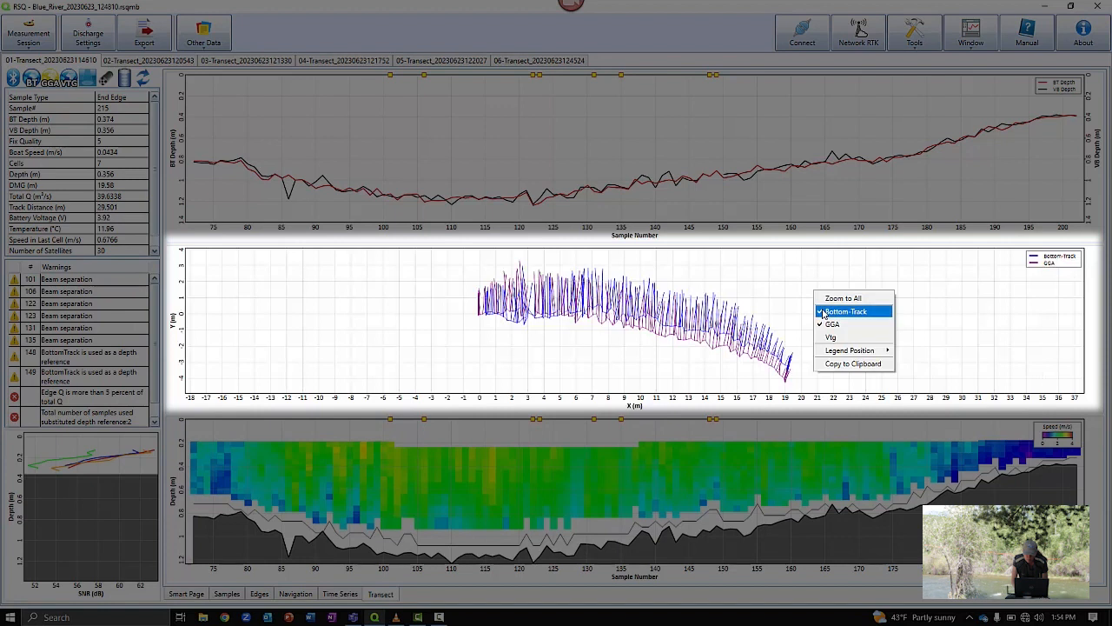
{"action": "left_click", "coordinate": [844, 311]}
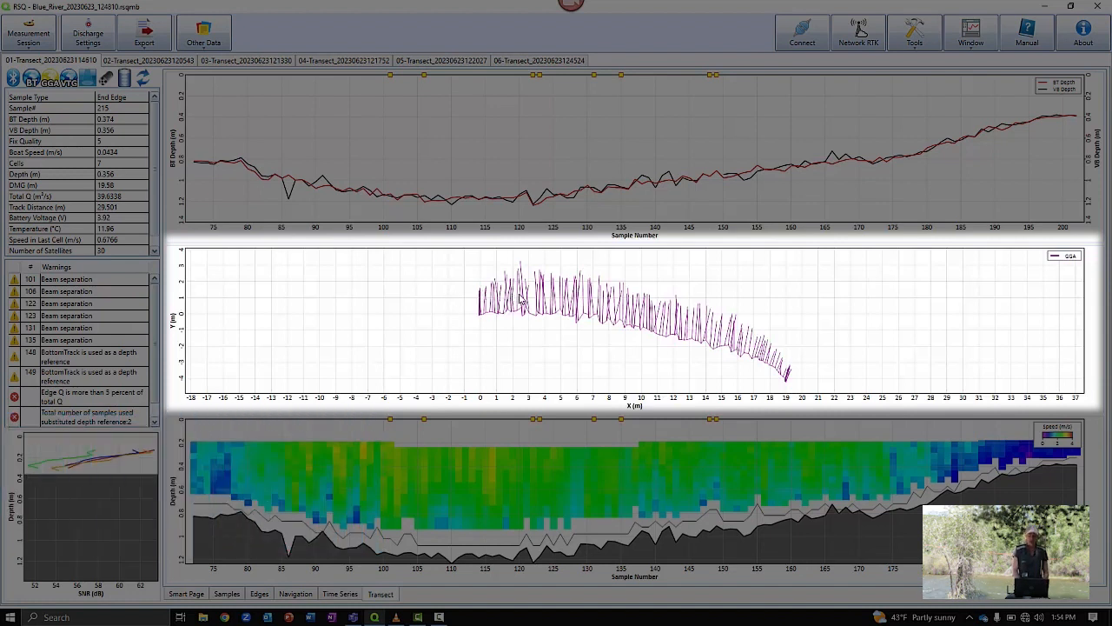
{"action": "mouse_move", "coordinate": [713, 339]}
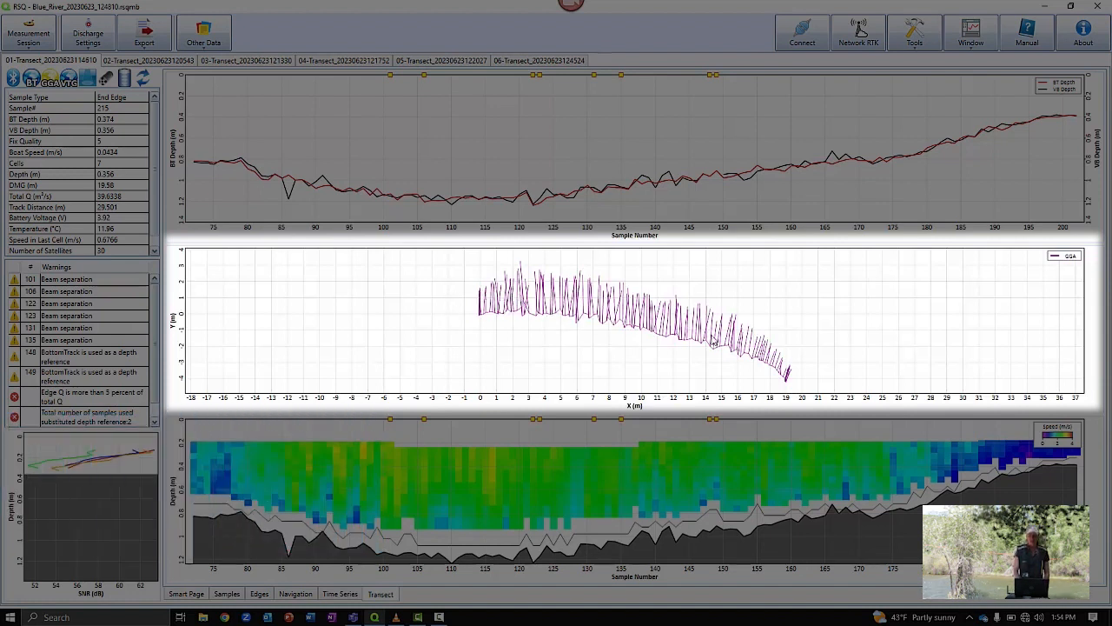
{"action": "mouse_move", "coordinate": [615, 335]}
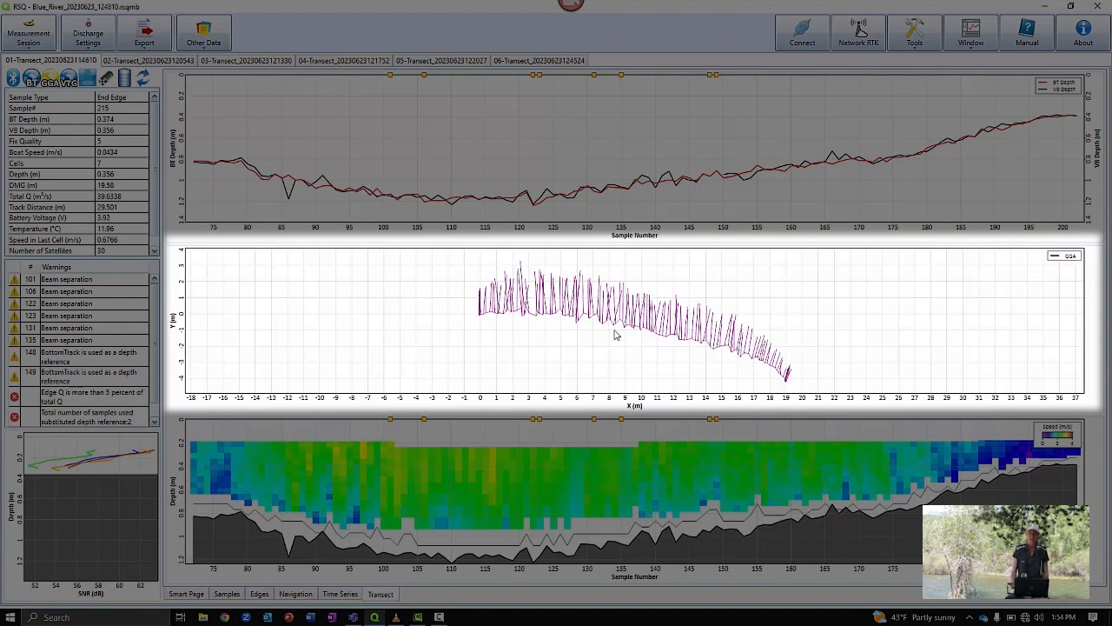
{"action": "mouse_move", "coordinate": [519, 258]}
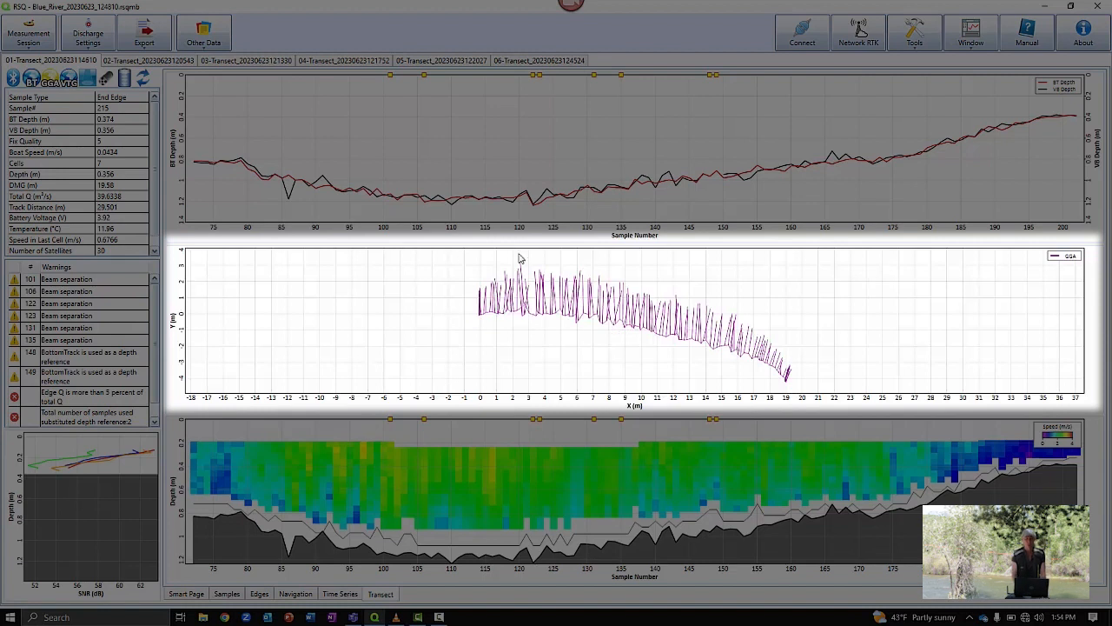
{"action": "mouse_move", "coordinate": [605, 307]}
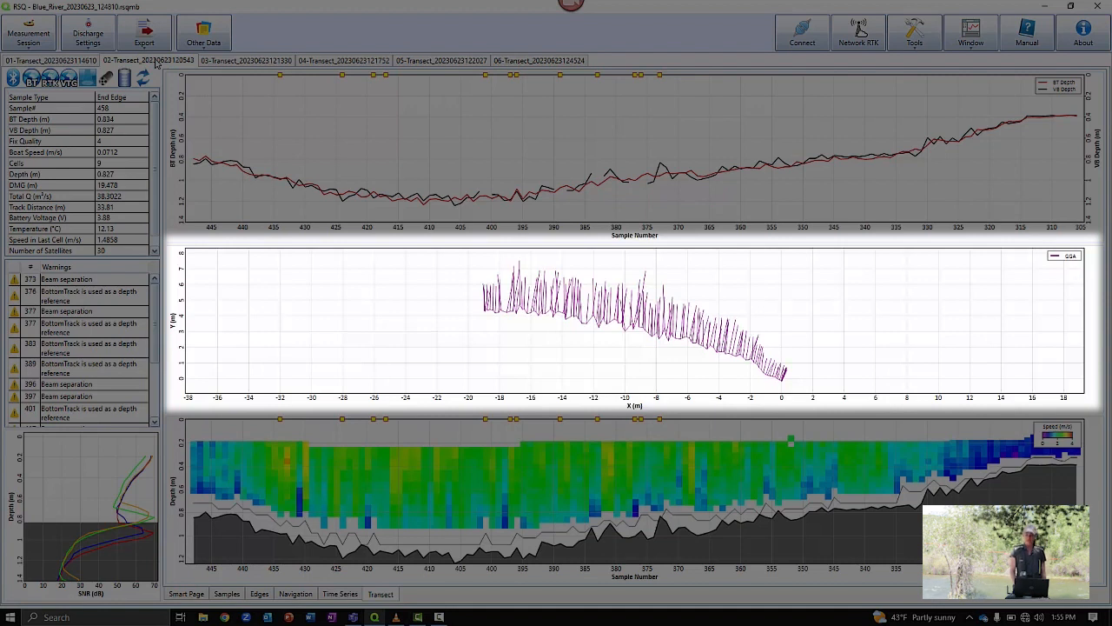
{"action": "mouse_move", "coordinate": [669, 460]}
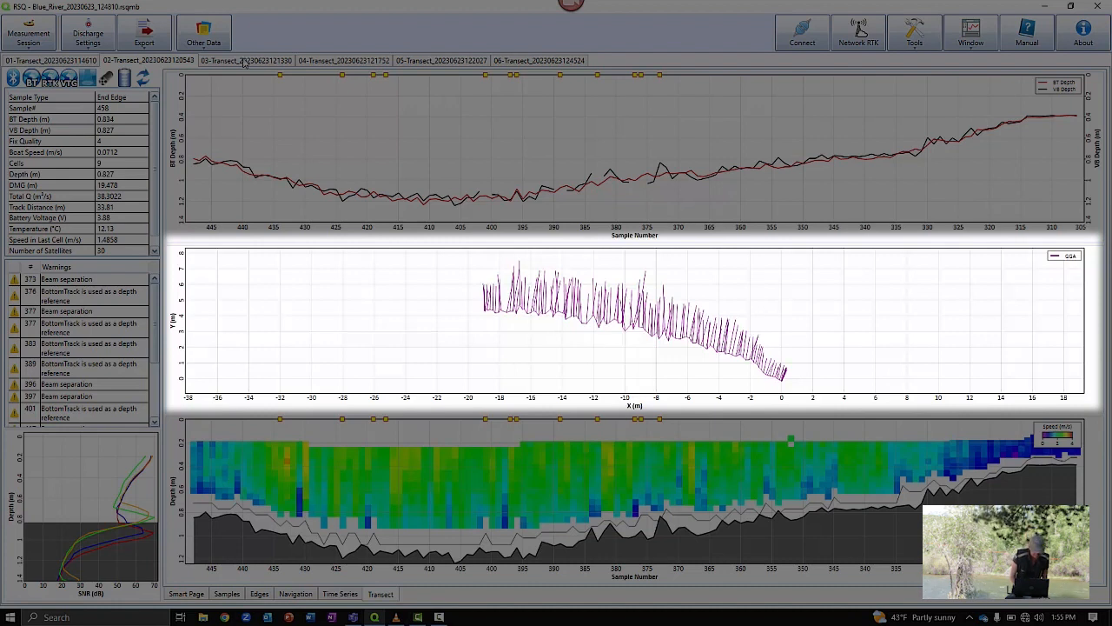
{"action": "left_click", "coordinate": [246, 60]}
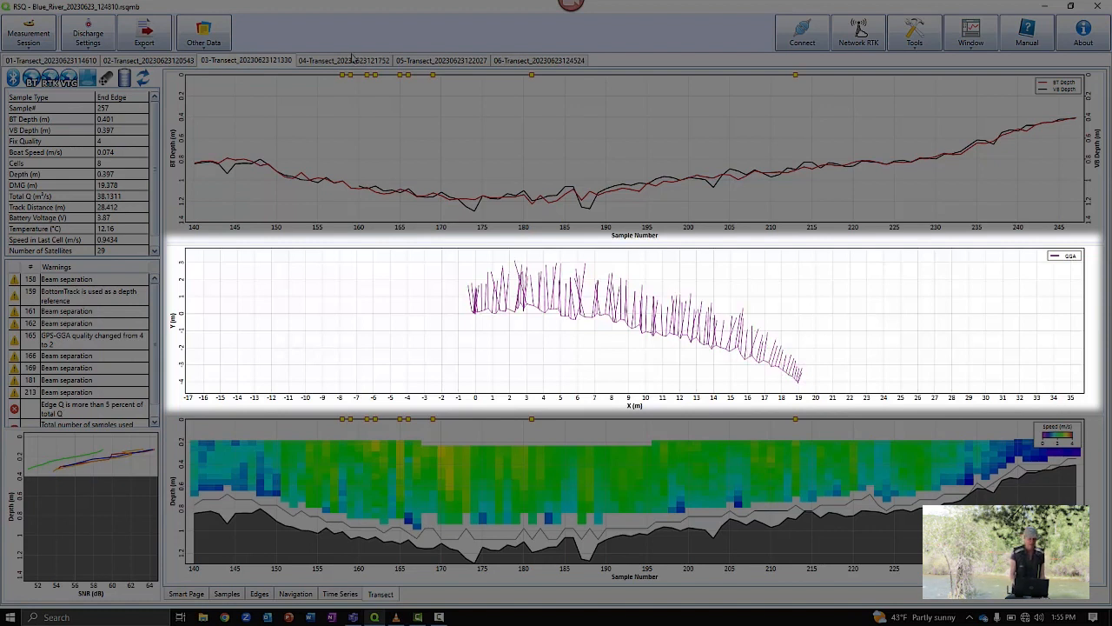
{"action": "left_click", "coordinate": [341, 60]}
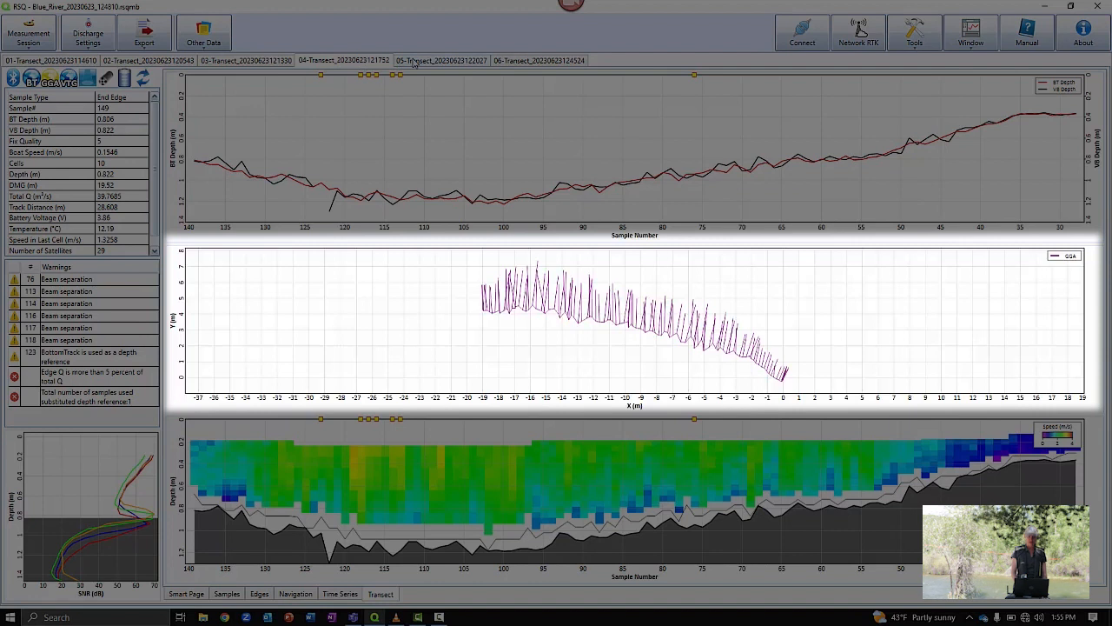
{"action": "left_click", "coordinate": [440, 60]}
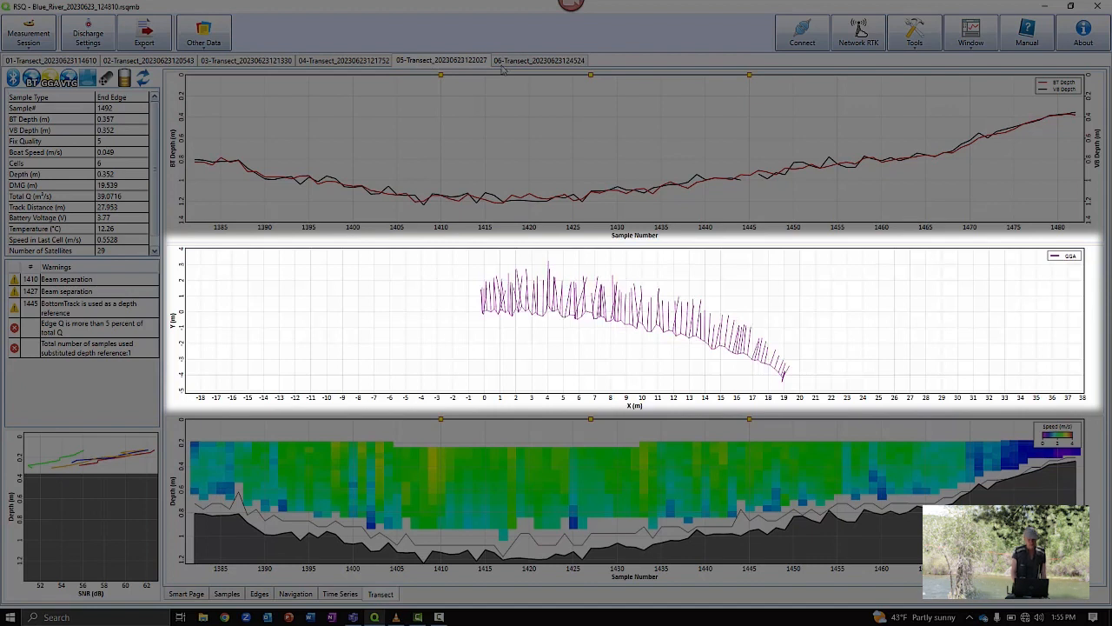
{"action": "left_click", "coordinate": [539, 60]}
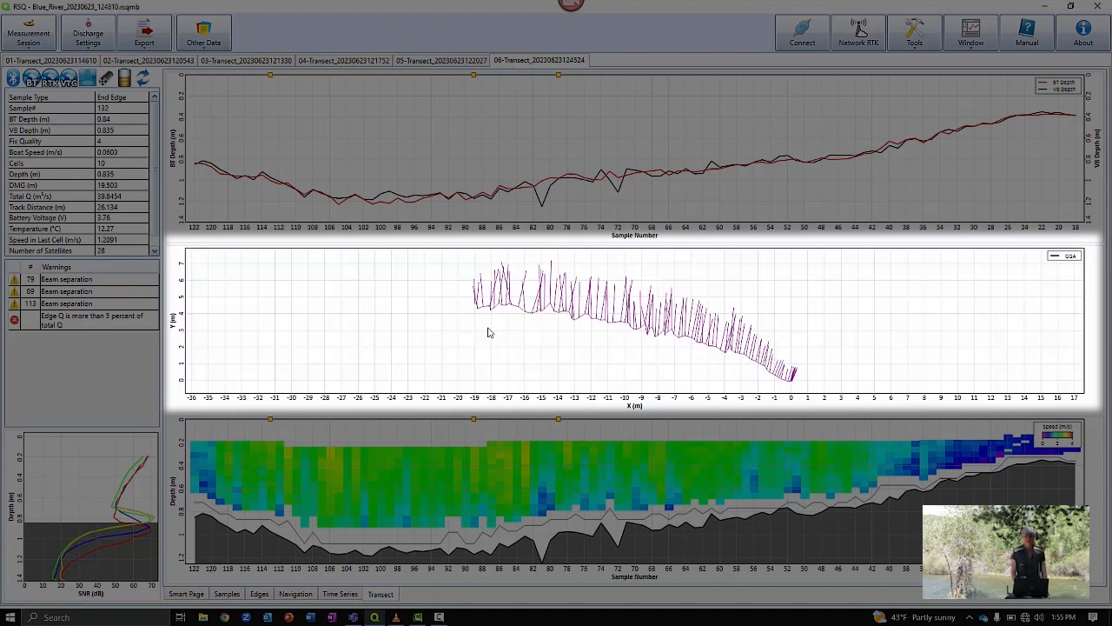
{"action": "mouse_move", "coordinate": [440, 342]}
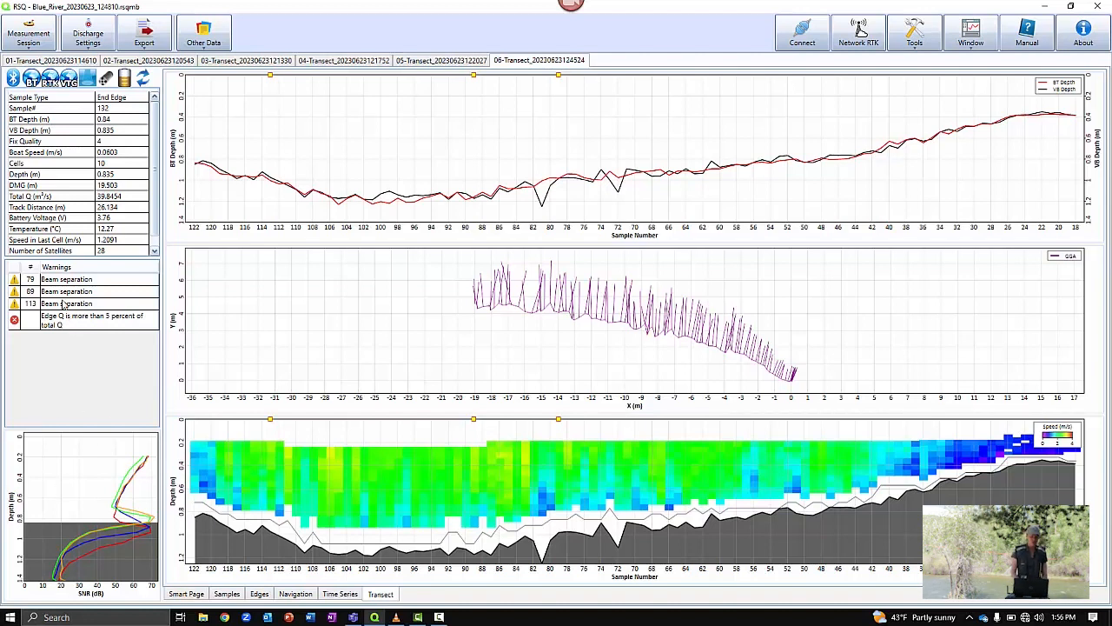
{"action": "left_click", "coordinate": [66, 303]}
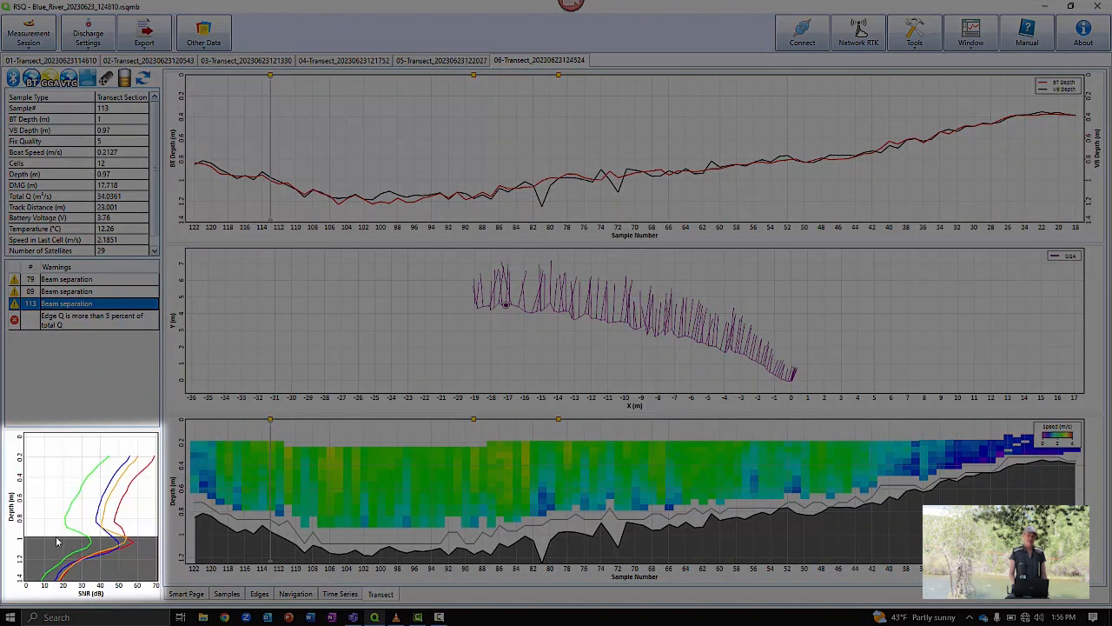
{"action": "mouse_move", "coordinate": [95, 472]}
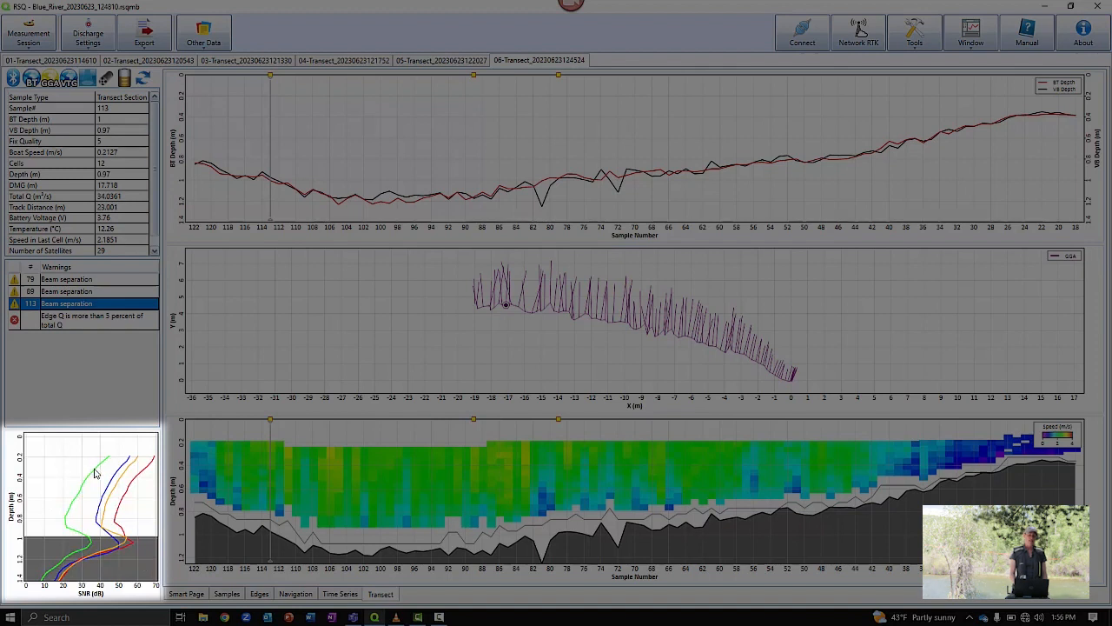
{"action": "mouse_move", "coordinate": [130, 478]}
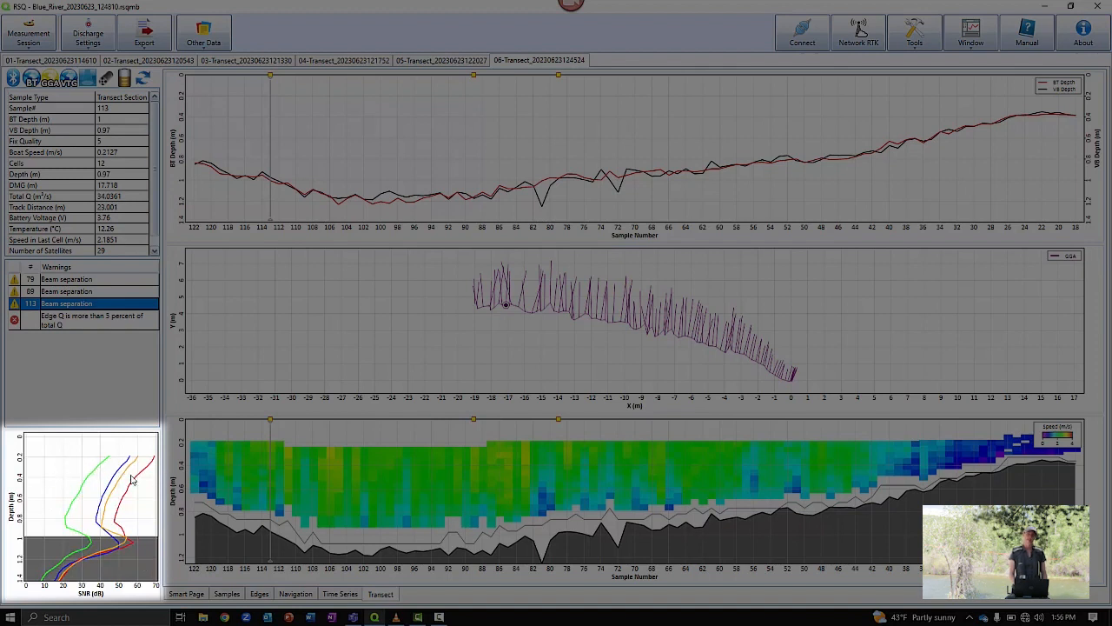
{"action": "mouse_move", "coordinate": [408, 474]}
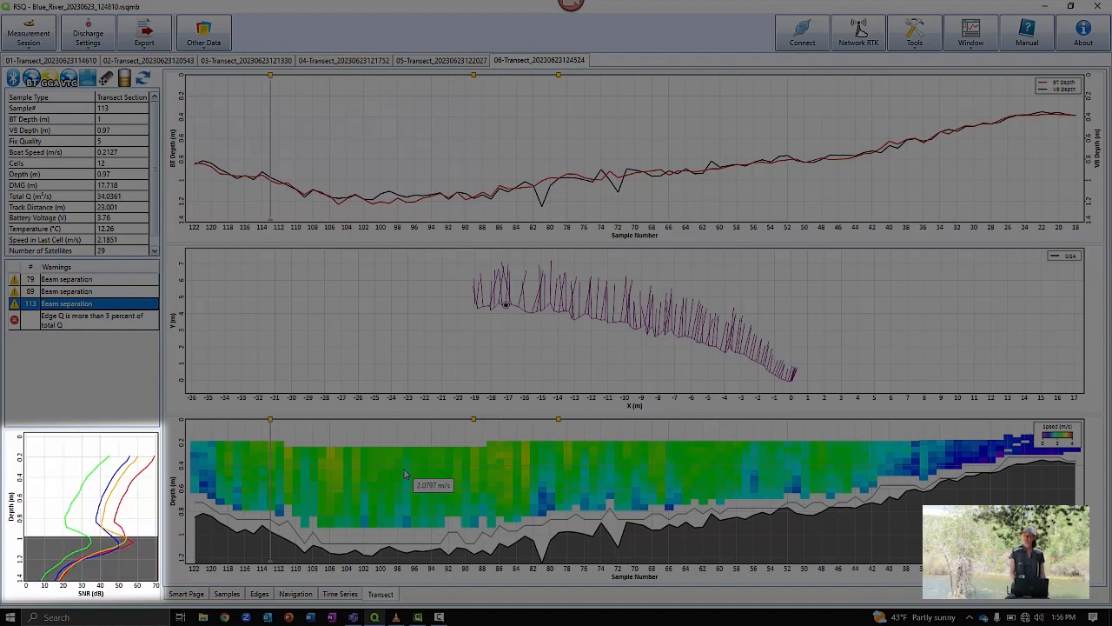
{"action": "mouse_move", "coordinate": [460, 413]}
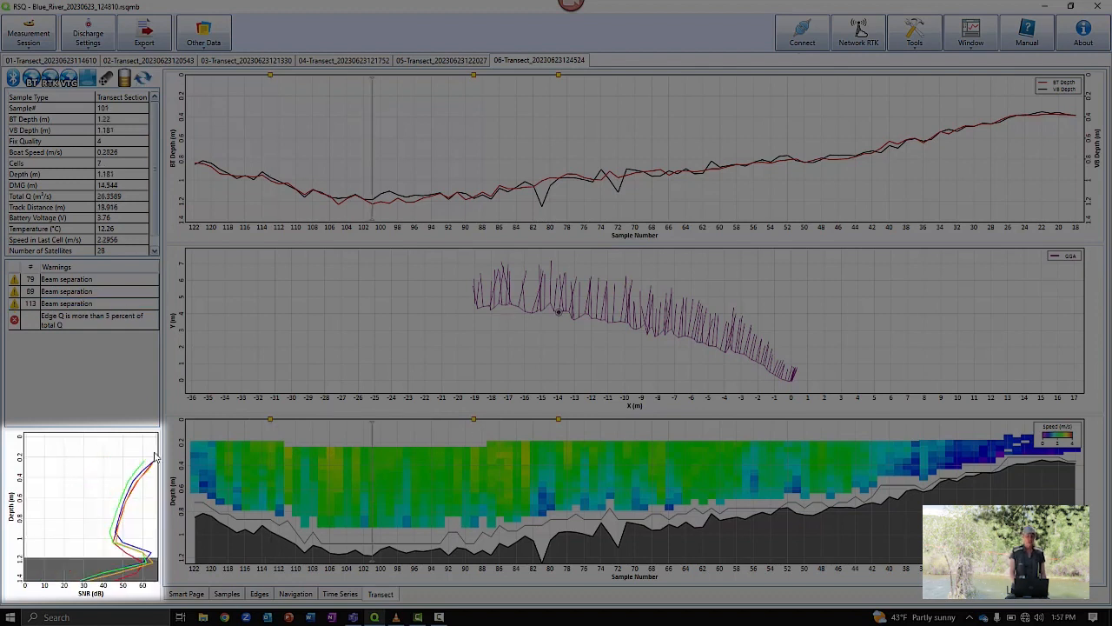
{"action": "mouse_move", "coordinate": [141, 484]}
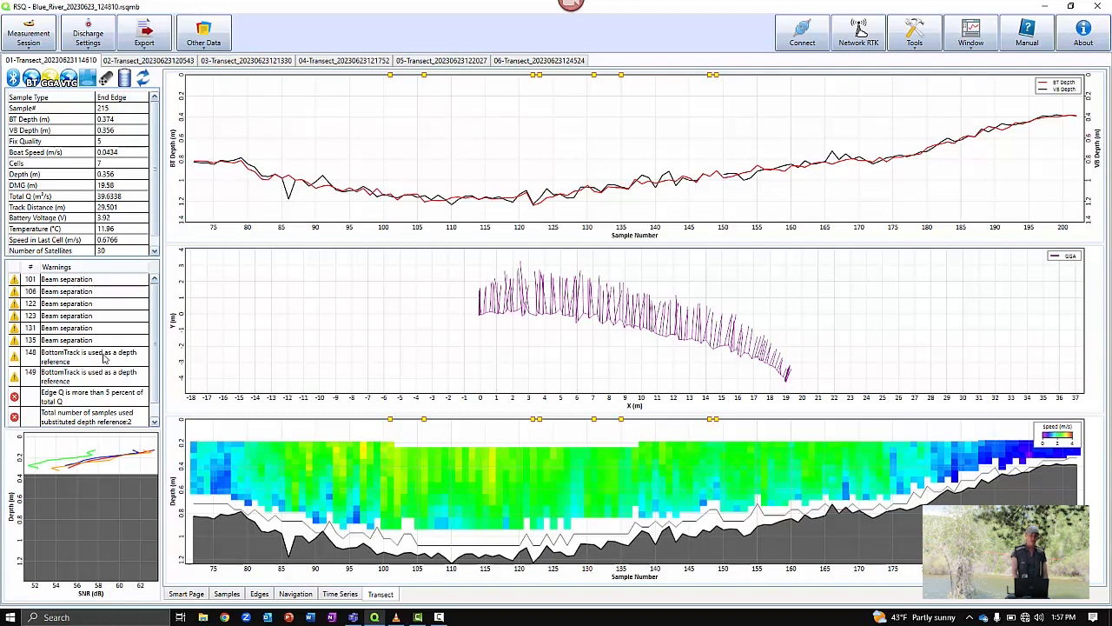
{"action": "mouse_move", "coordinate": [72, 391]}
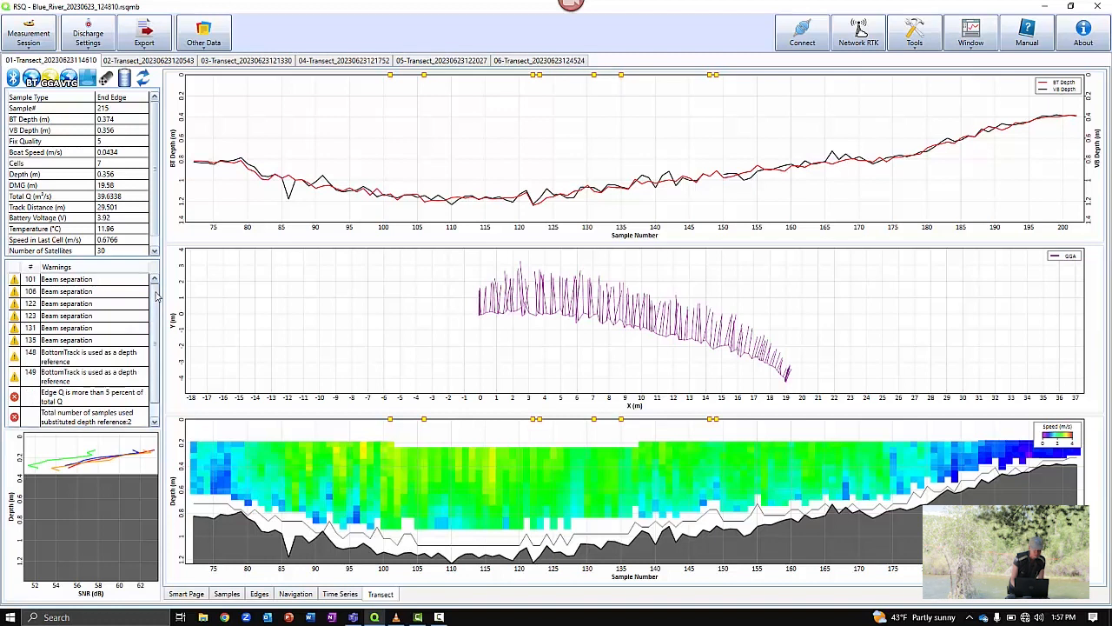
{"action": "mouse_move", "coordinate": [82, 294]}
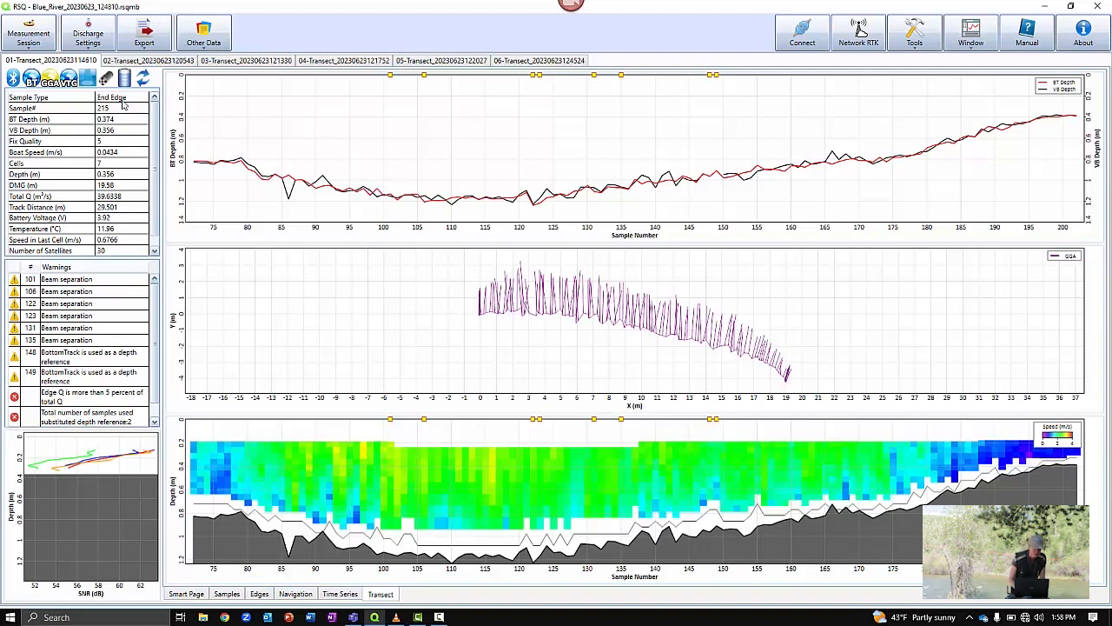
Switch from transect 01 to transect 02 to see its beam separation warnings
{"action": "left_click", "coordinate": [148, 60]}
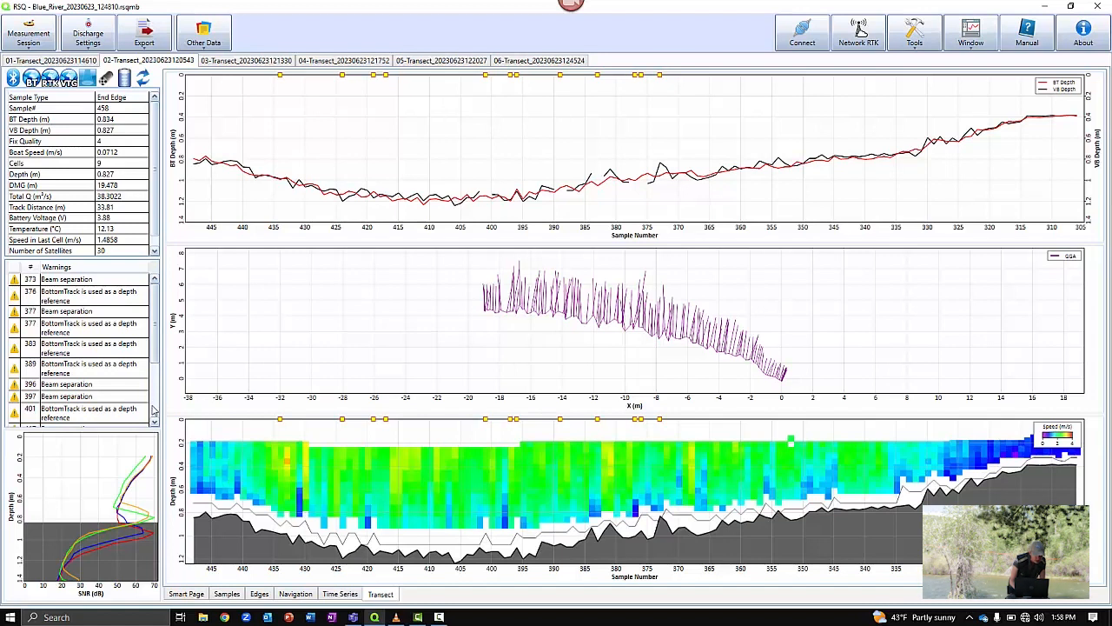
Scroll through transect 02's warnings, then advance to transect 04
{"action": "scroll", "scroll_direction": "down", "scroll_amount": 3}
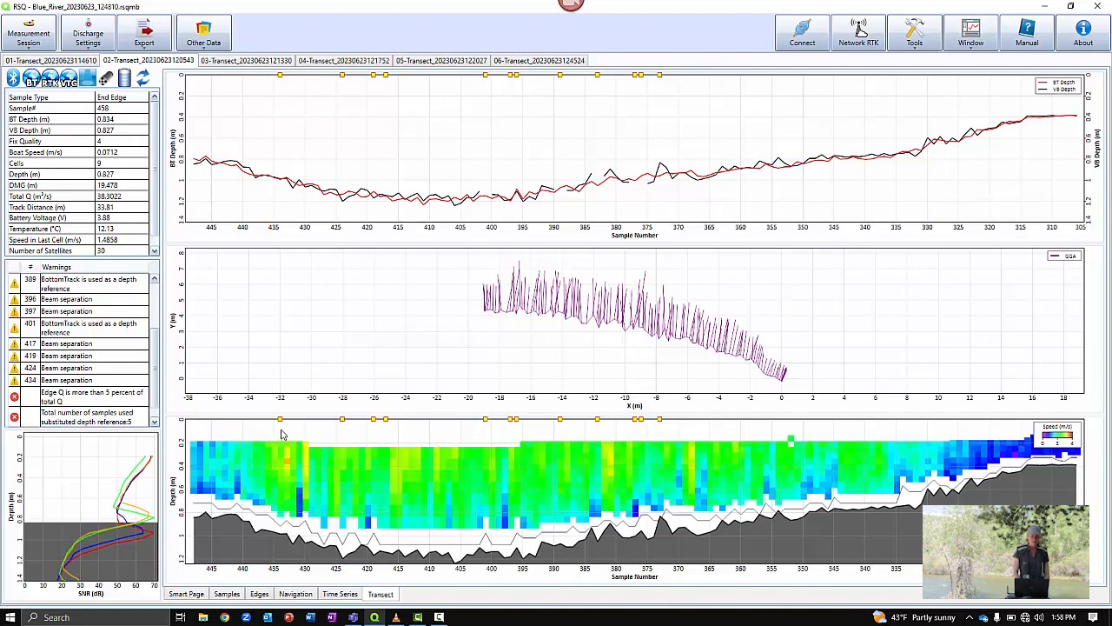
{"action": "left_click", "coordinate": [280, 434]}
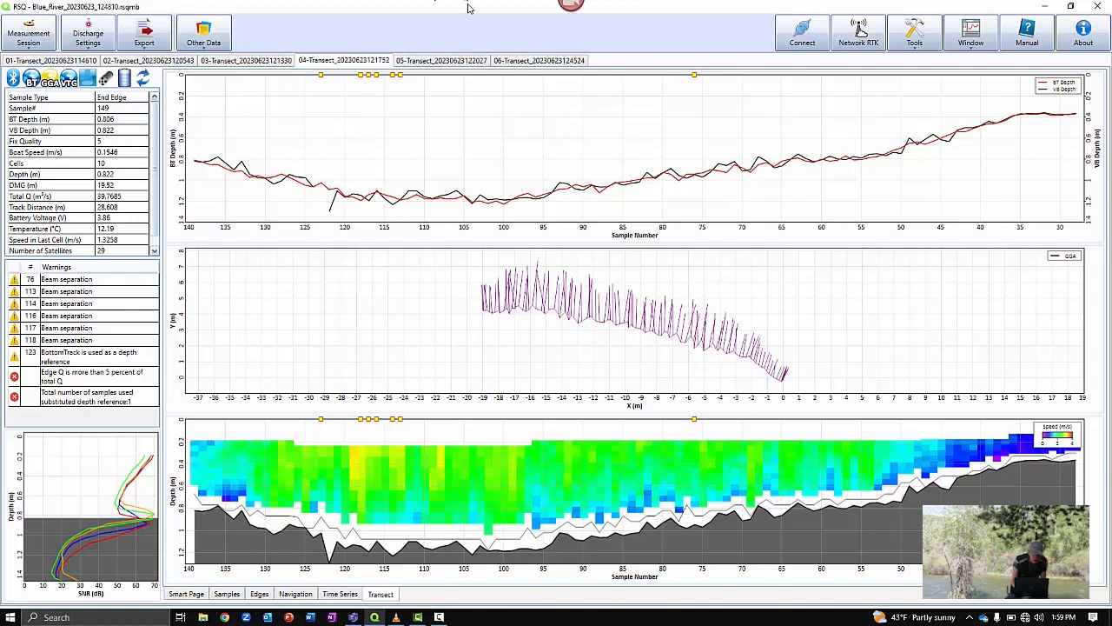
Check transect 05's warnings, then return to transect 06
{"action": "left_click", "coordinate": [440, 60]}
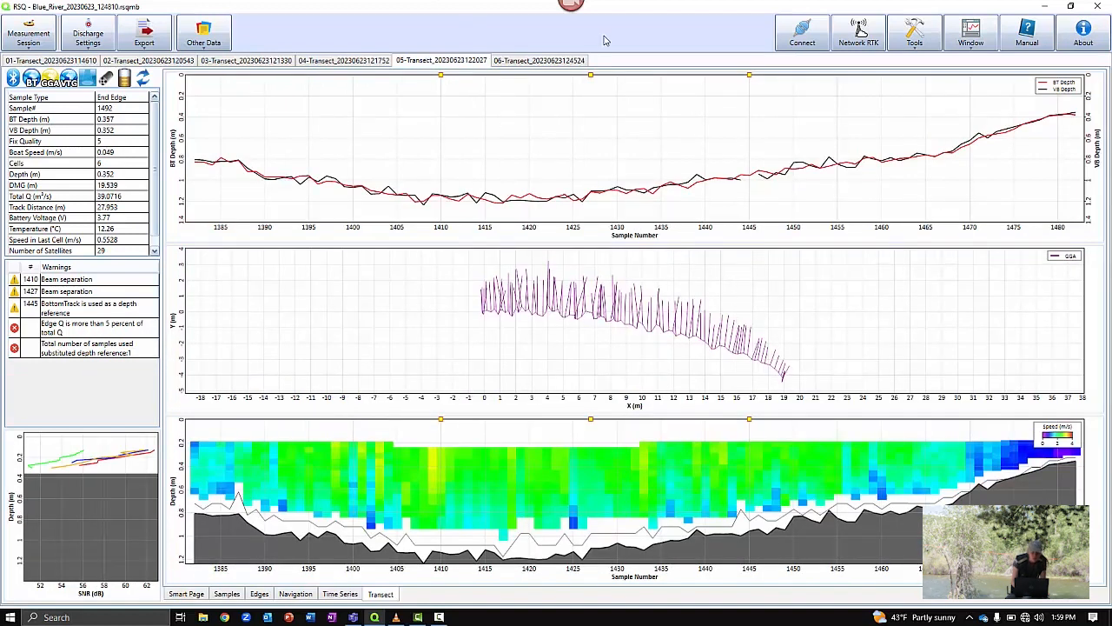
{"action": "left_click", "coordinate": [539, 60]}
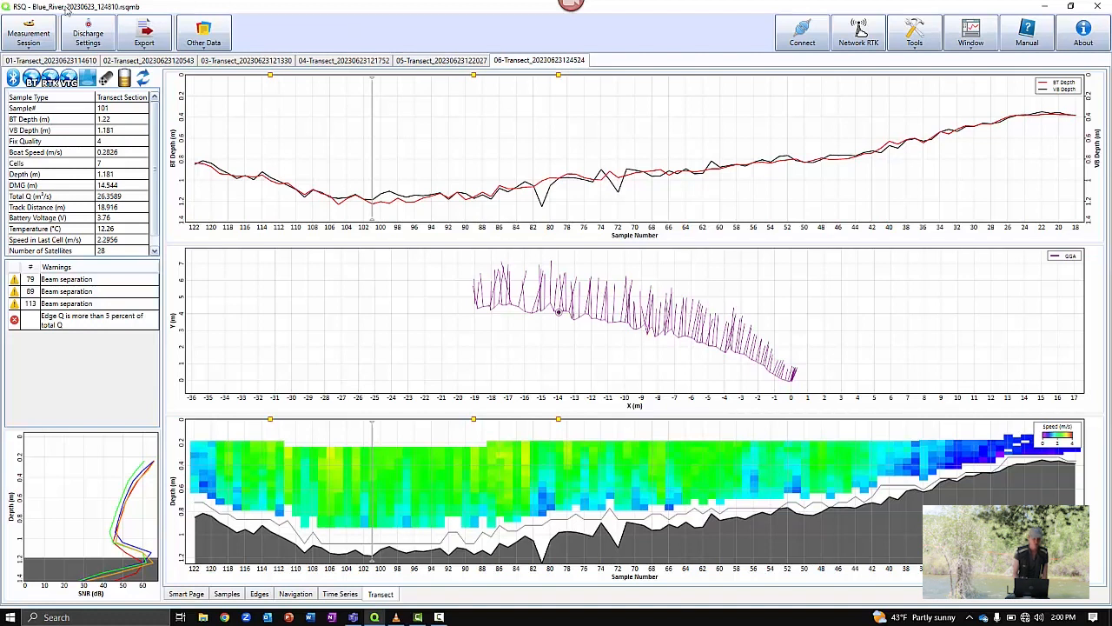
Open the EXTRAP Method window from the Discharge Settings menu
{"action": "left_click", "coordinate": [87, 33]}
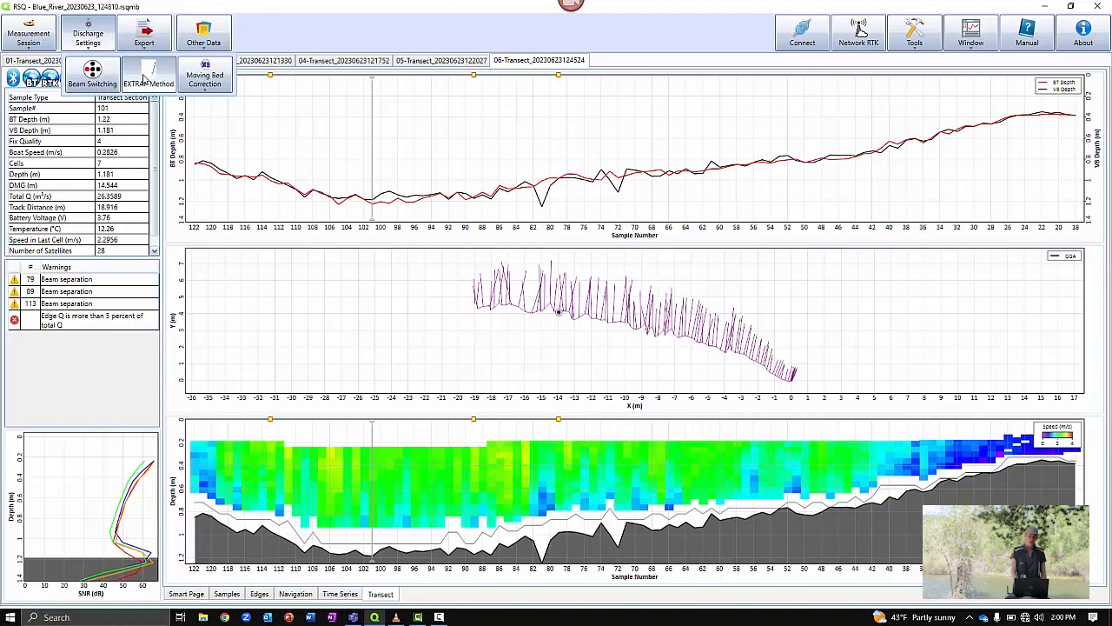
{"action": "left_click", "coordinate": [148, 74]}
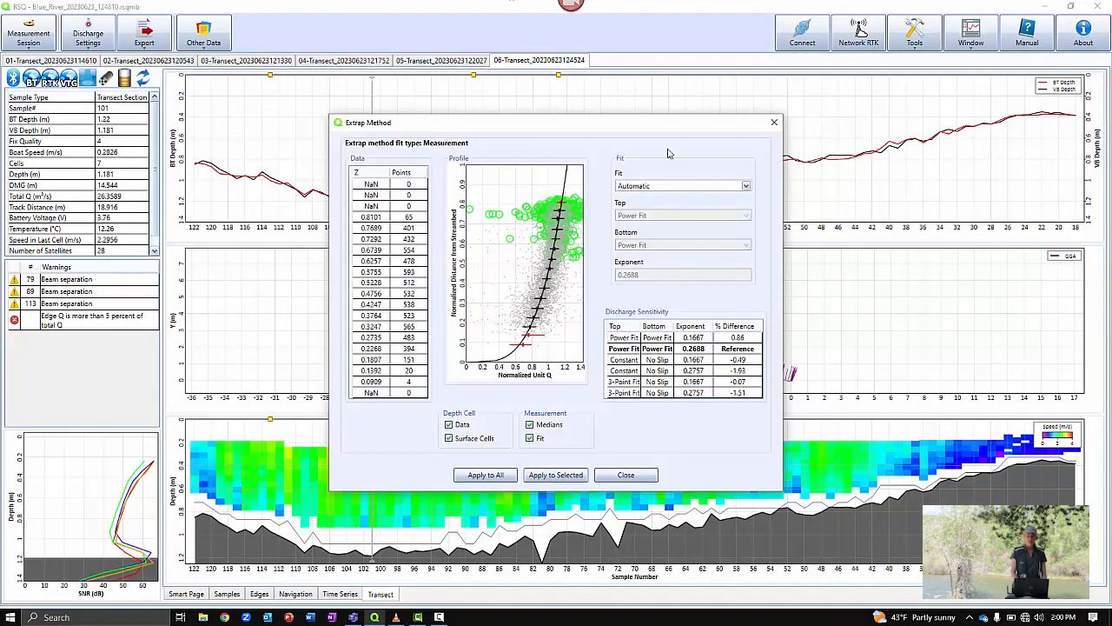
{"action": "mouse_move", "coordinate": [446, 394]}
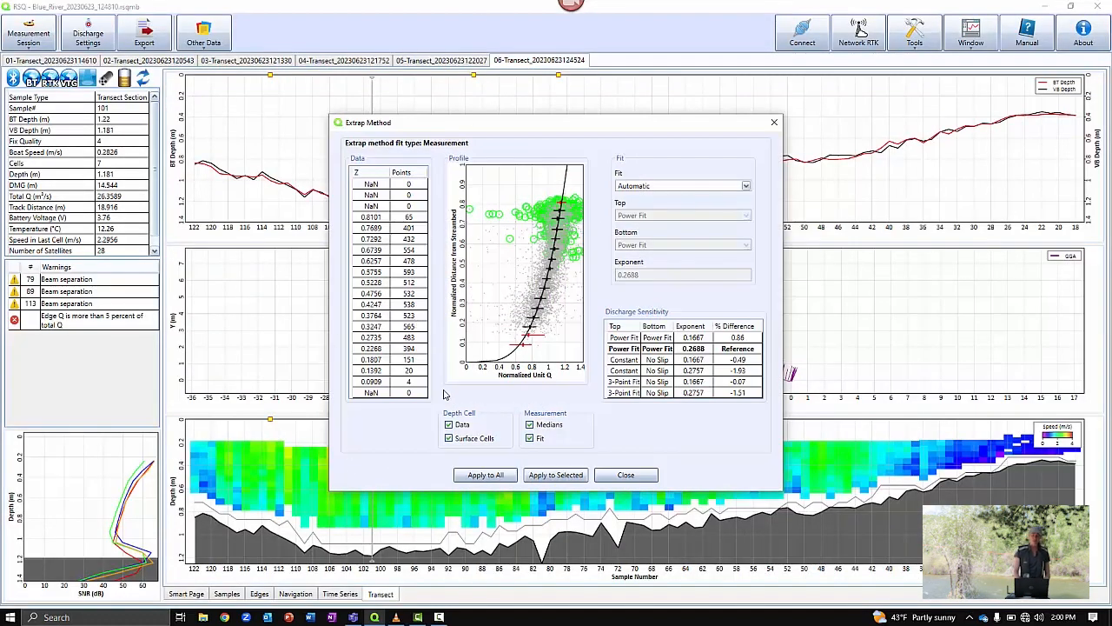
{"action": "mouse_move", "coordinate": [569, 180]}
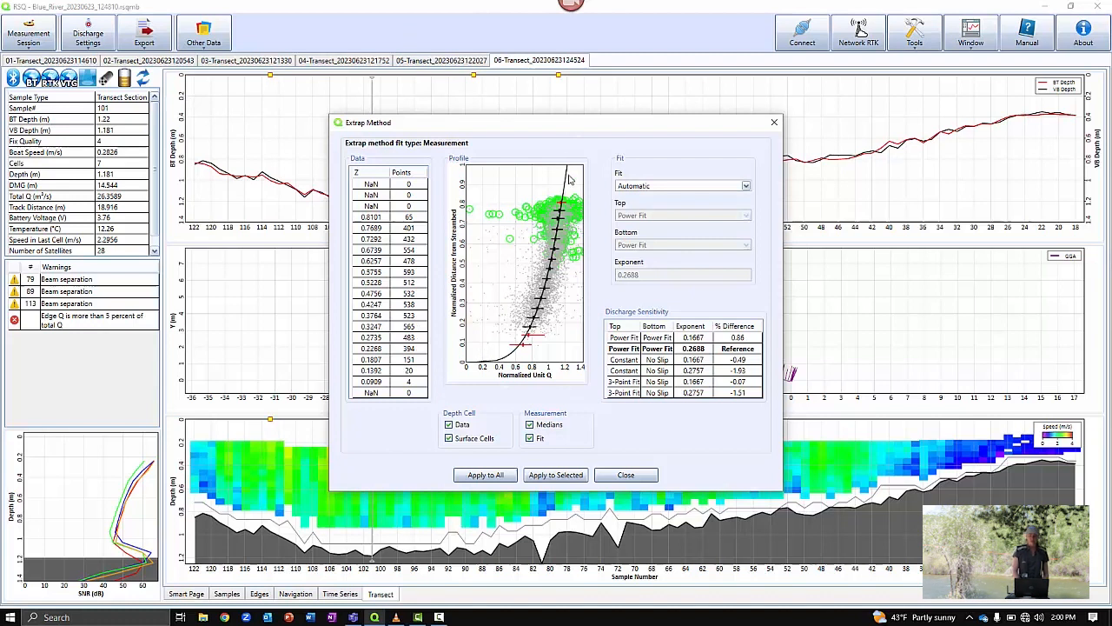
{"action": "mouse_move", "coordinate": [596, 160]}
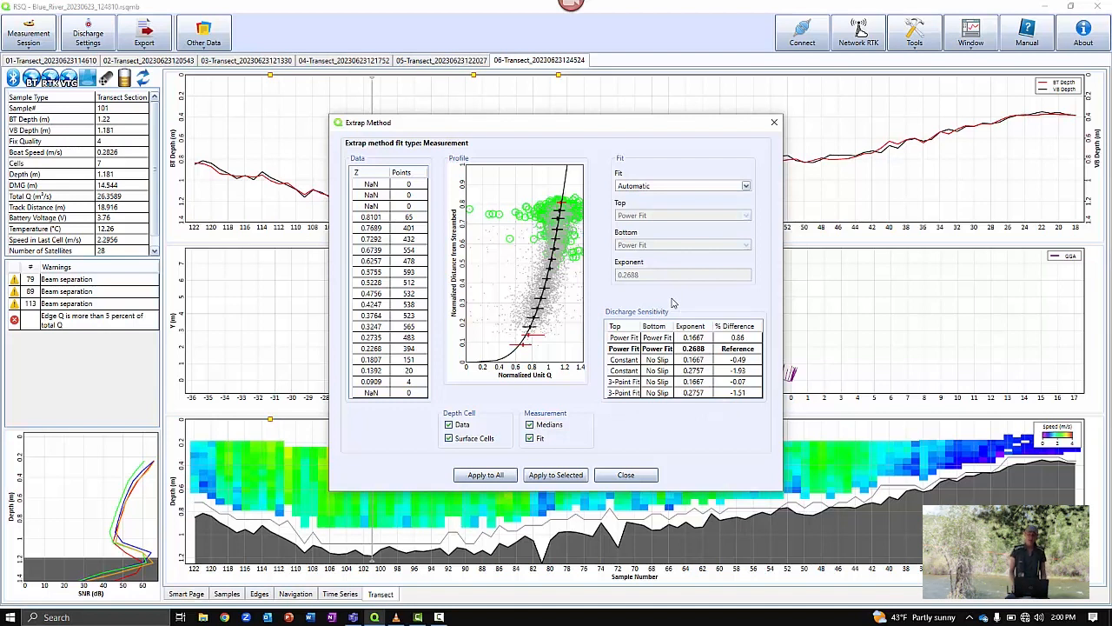
{"action": "mouse_move", "coordinate": [763, 386]}
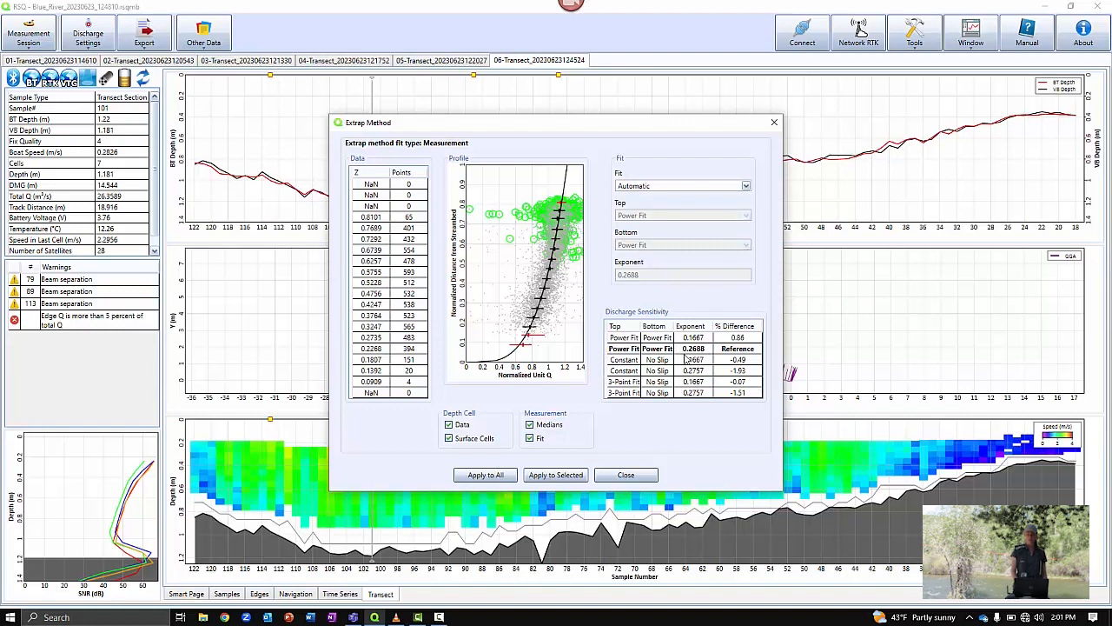
{"action": "mouse_move", "coordinate": [686, 358]}
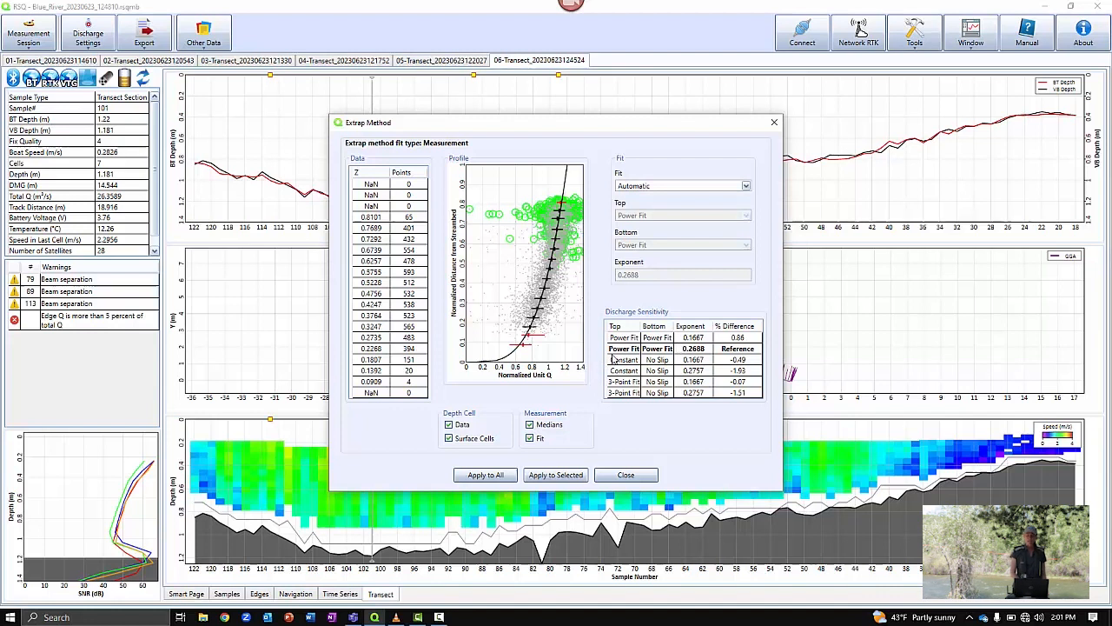
{"action": "mouse_move", "coordinate": [675, 359]}
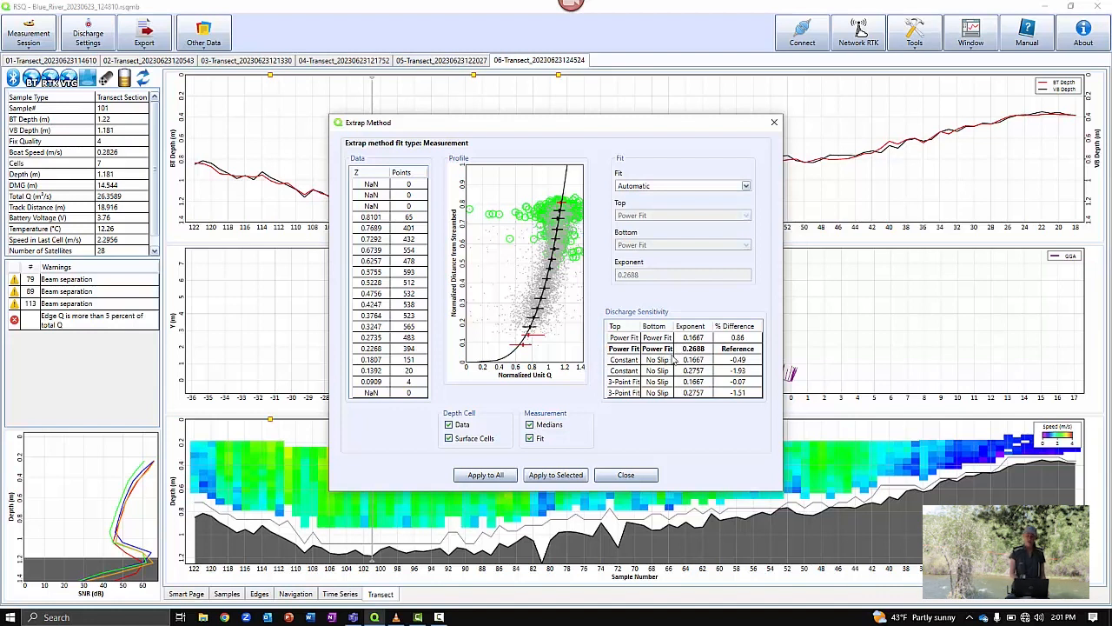
{"action": "mouse_move", "coordinate": [691, 359]}
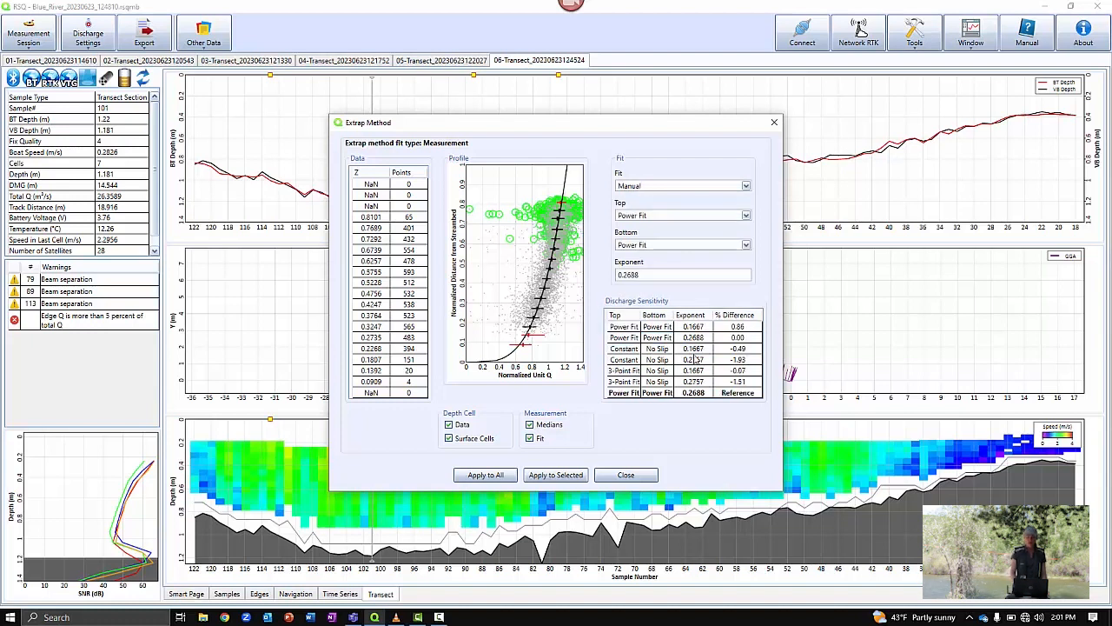
Apply the power/power extrapolation fit (exponent 0.2688) to all transects, giving 26.1244 m³/s
{"action": "left_click", "coordinate": [656, 391]}
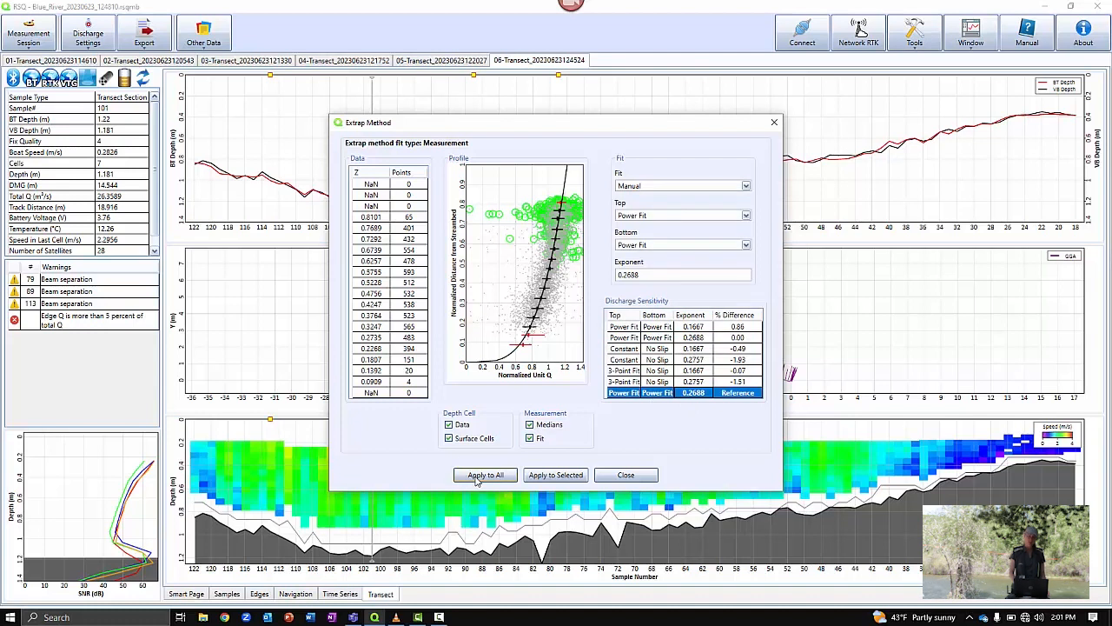
{"action": "left_click", "coordinate": [484, 474]}
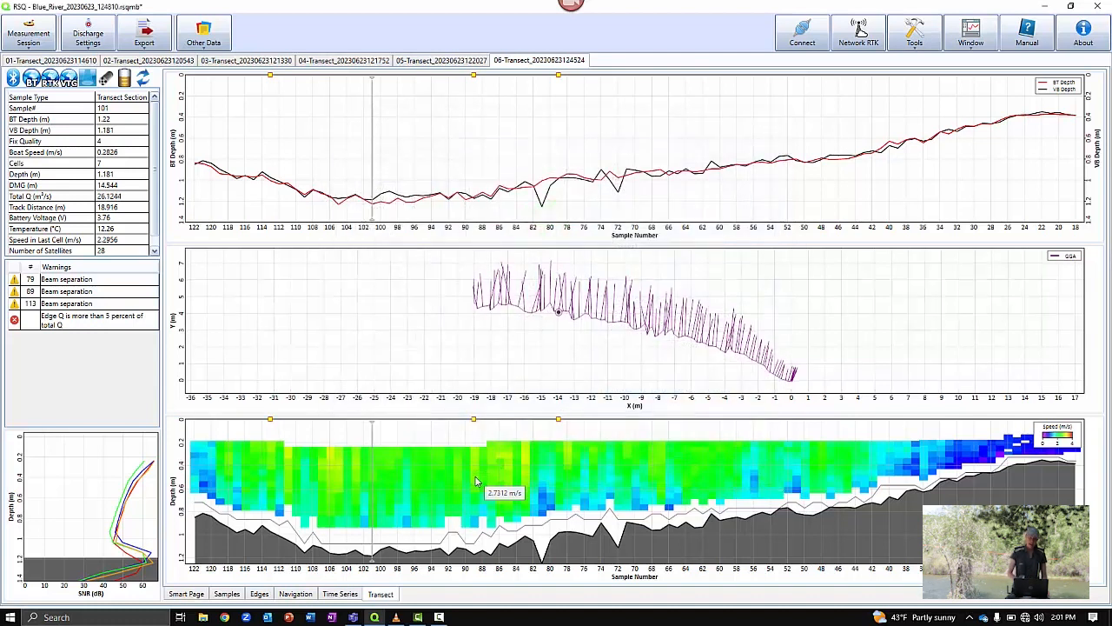